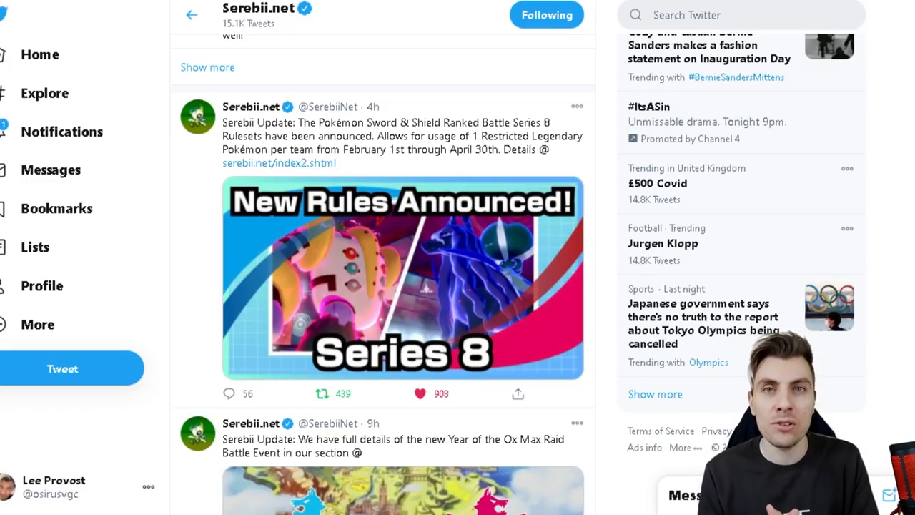
Step: Follow the serebii.net link in the Series 8 announcement tweet to the ranked rules page
left_click(323, 393)
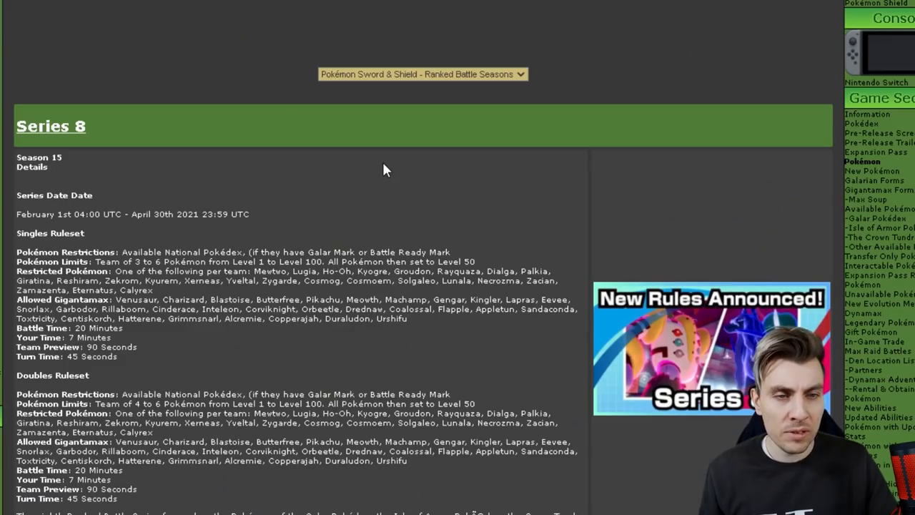
scroll("down", 3)
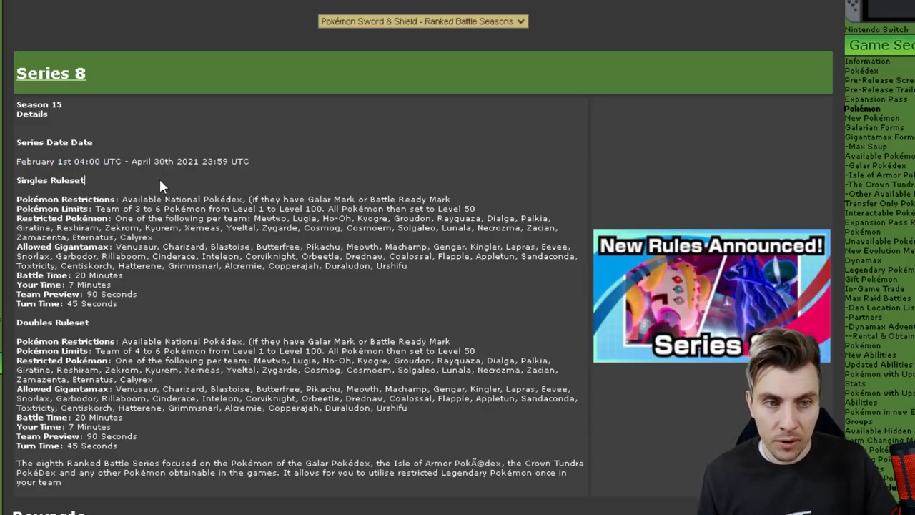
left_click_drag(132, 160, 246, 160)
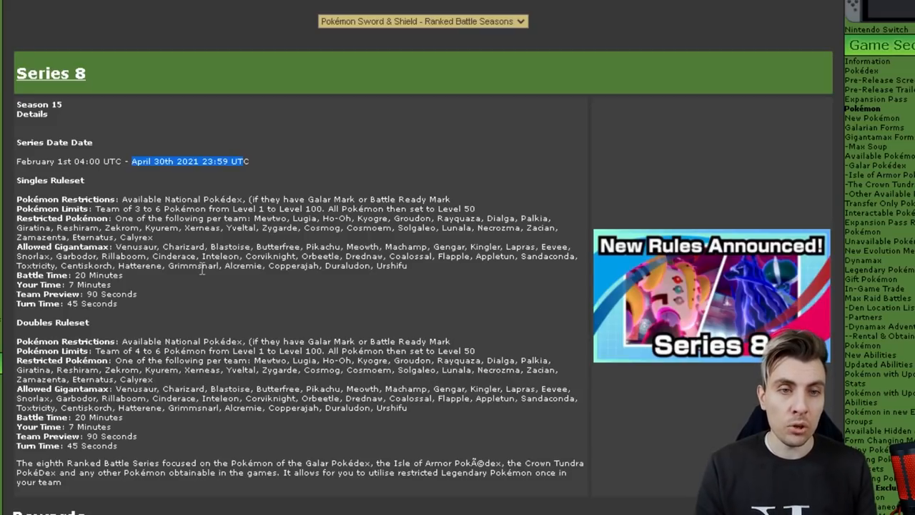
scroll("down", 3)
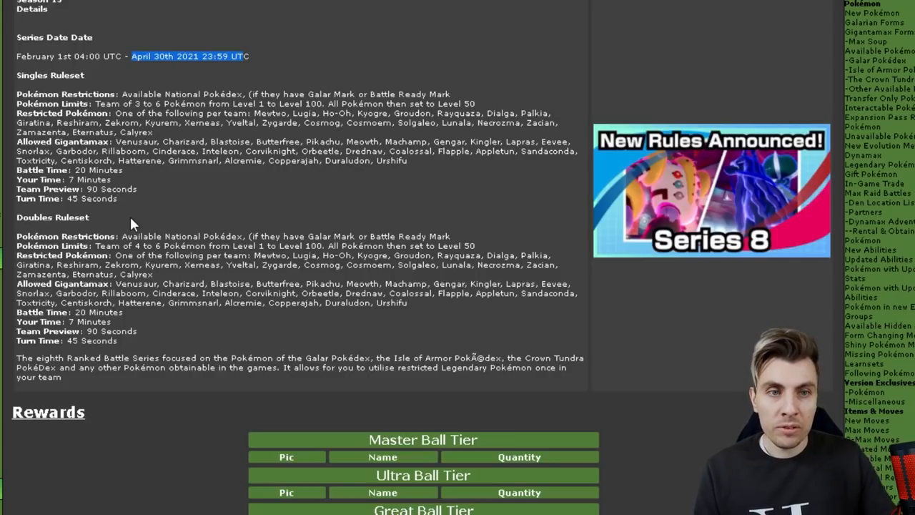
scroll("down", 3)
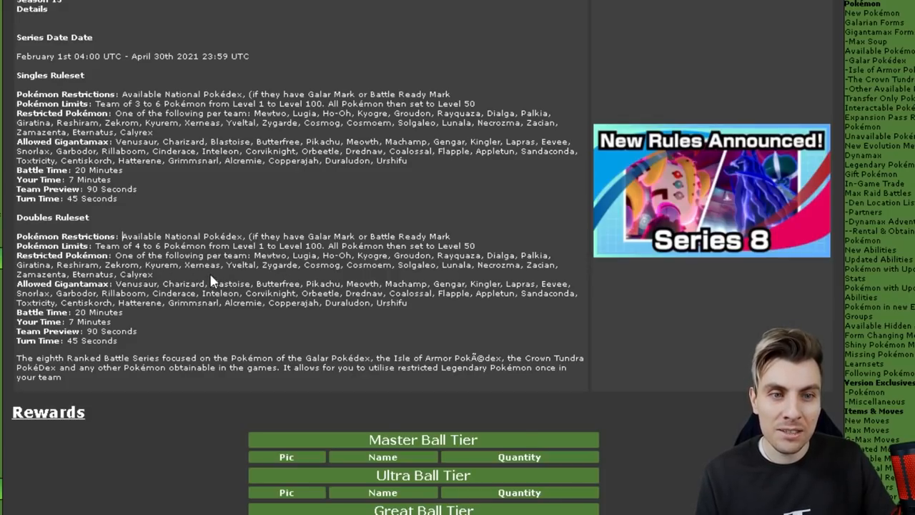
mouse_move(207, 280)
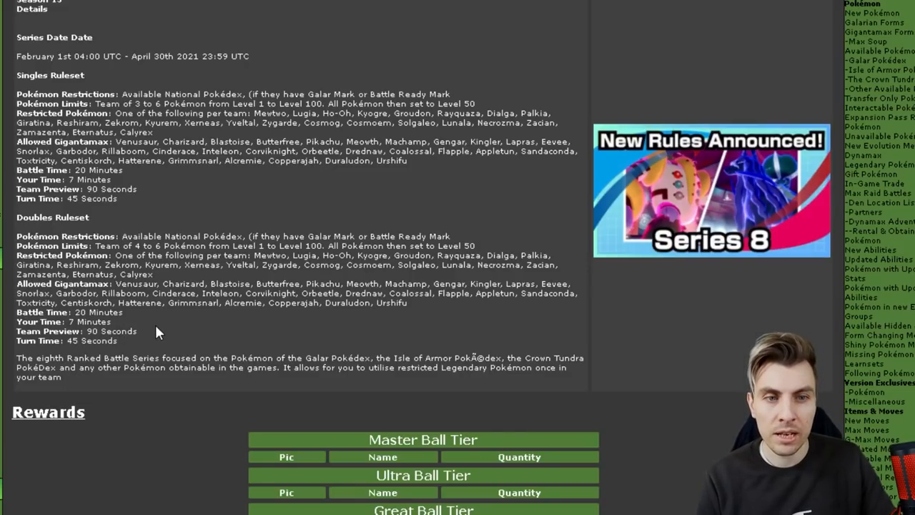
scroll("down", 3)
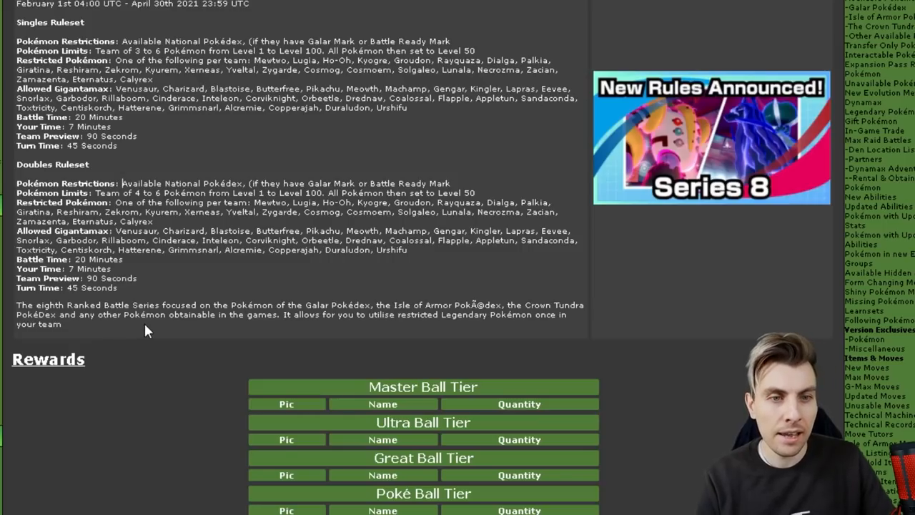
mouse_move(320, 328)
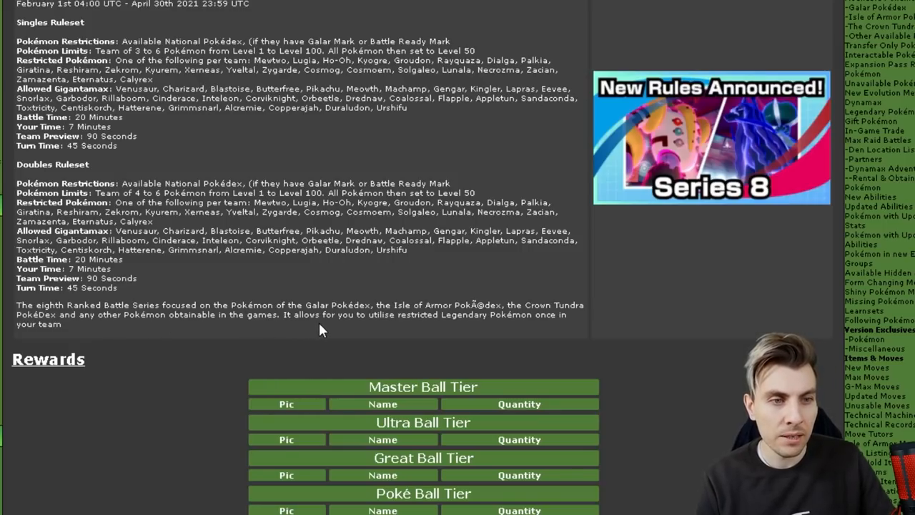
mouse_move(486, 323)
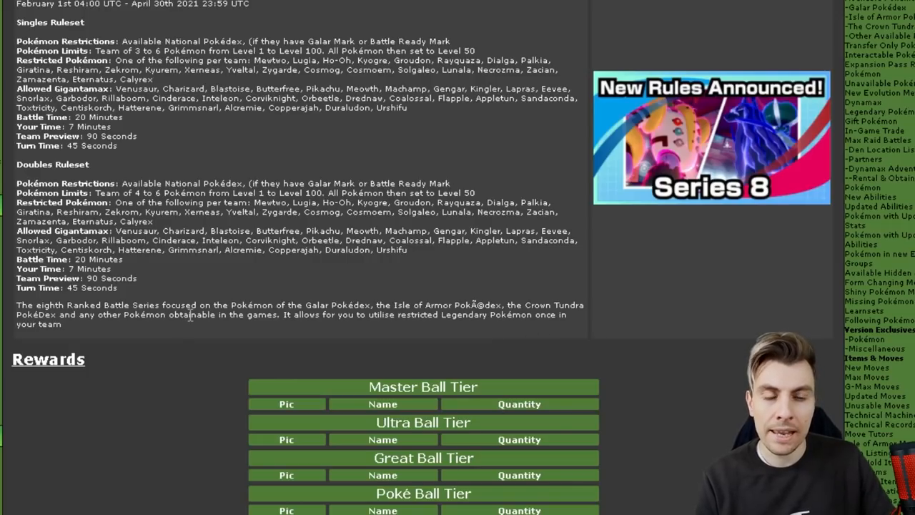
Step: Scroll through the Restricted and Banned Pokémon tables, Mew through Zarude, then back to Restricted
scroll("down", 3)
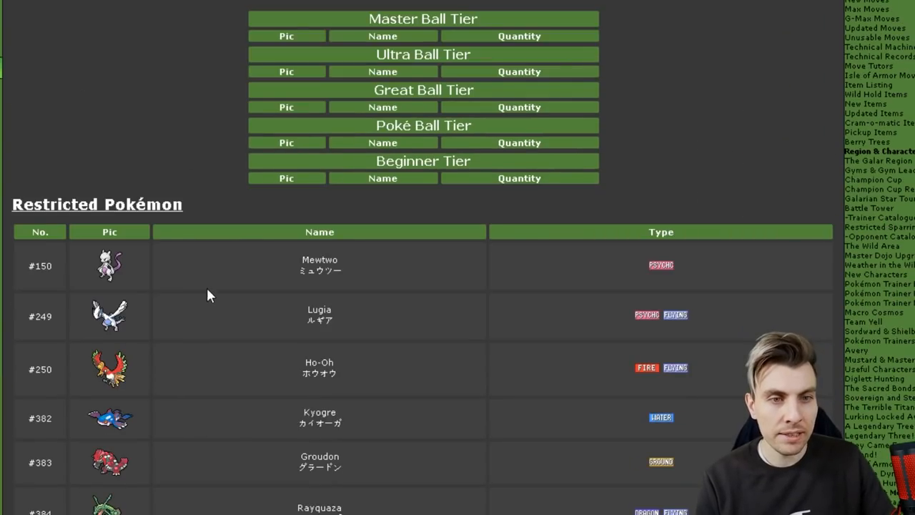
scroll("down", 3)
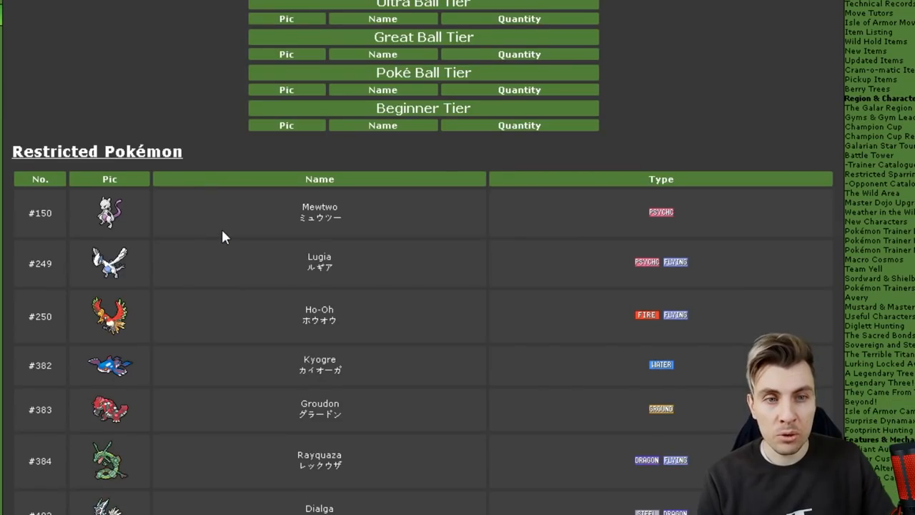
scroll("down", 3)
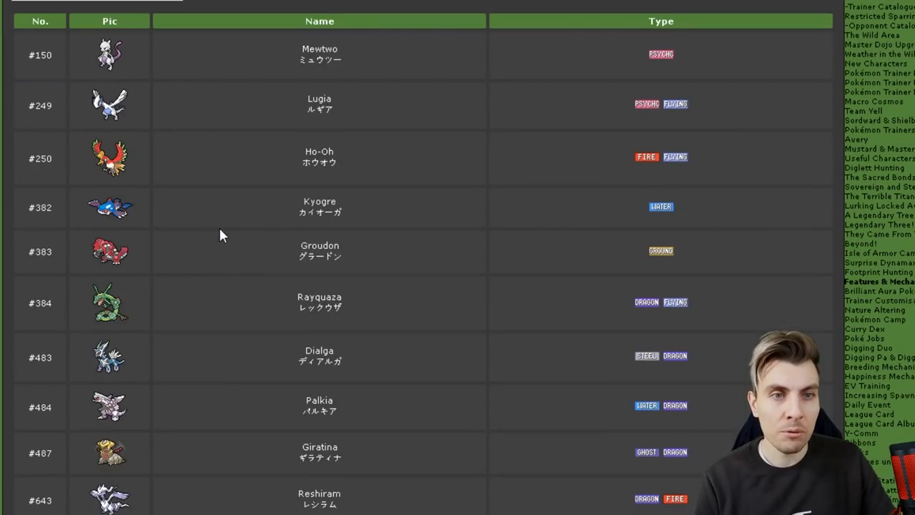
scroll("down", 3)
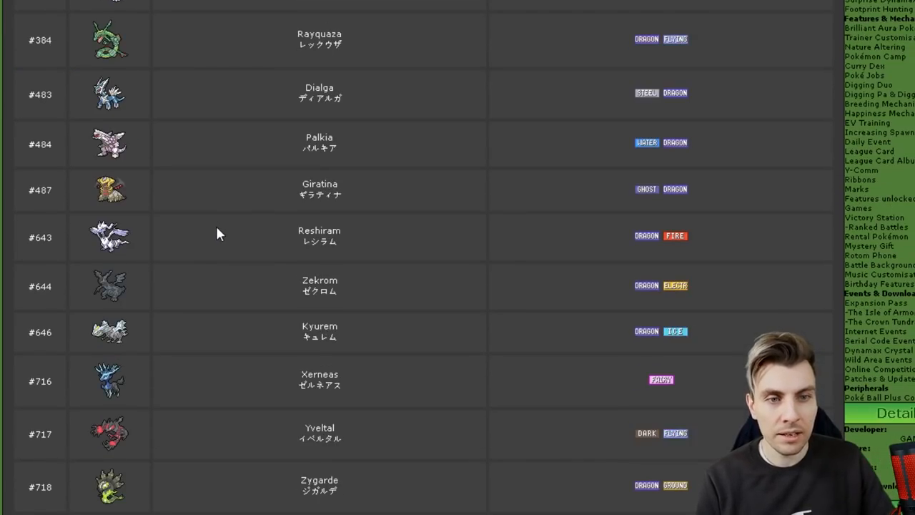
scroll("down", 3)
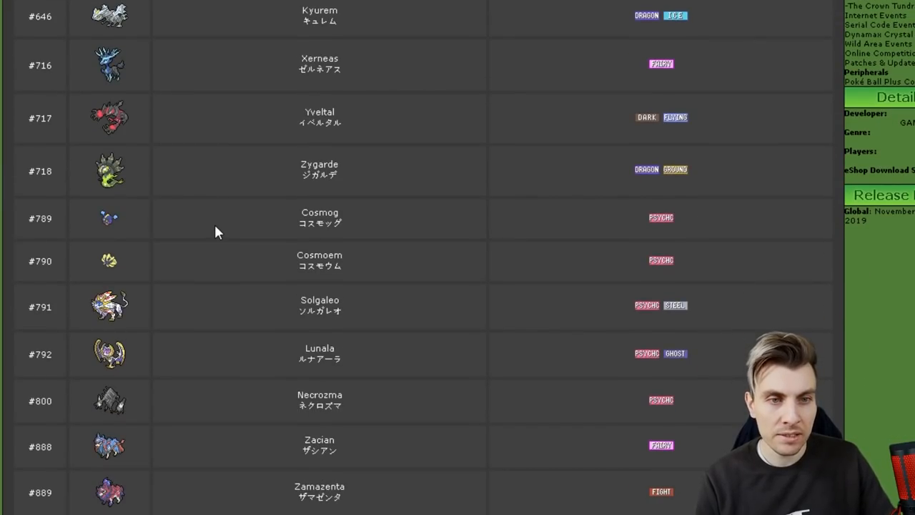
scroll("down", 3)
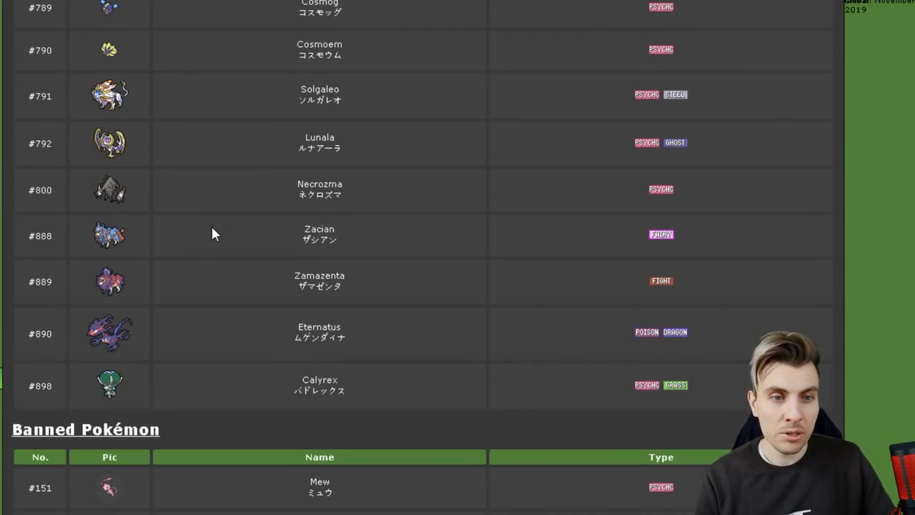
scroll("down", 3)
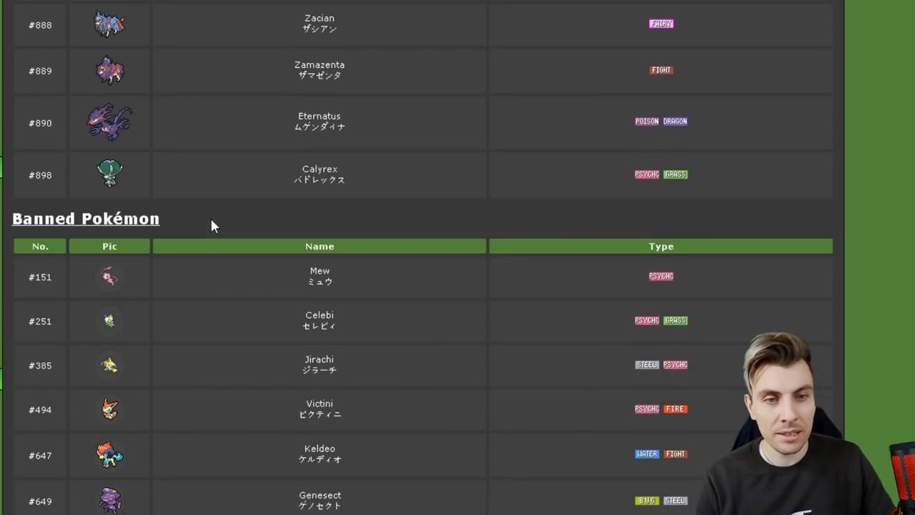
scroll("down", 3)
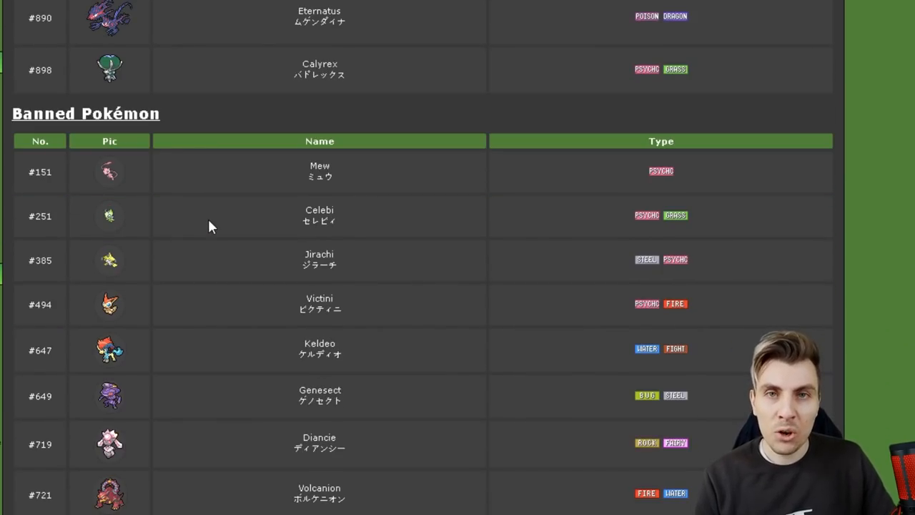
scroll("down", 3)
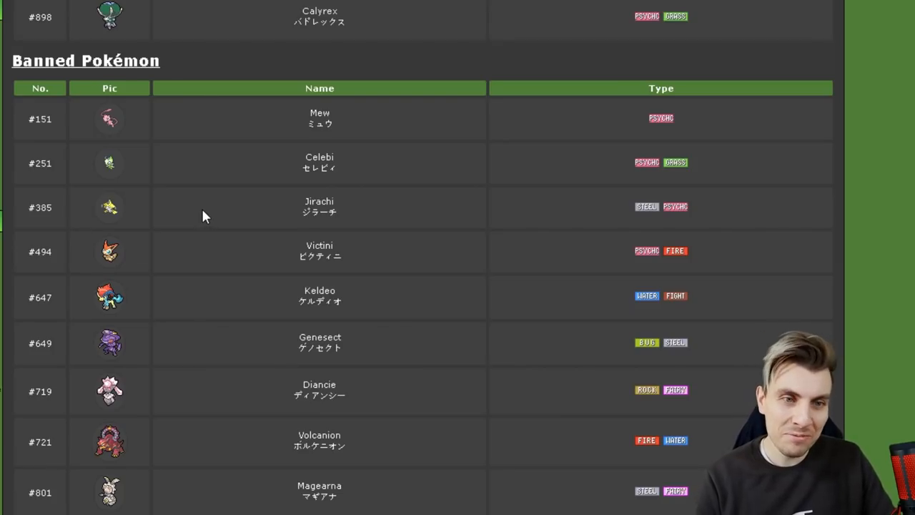
scroll("down", 3)
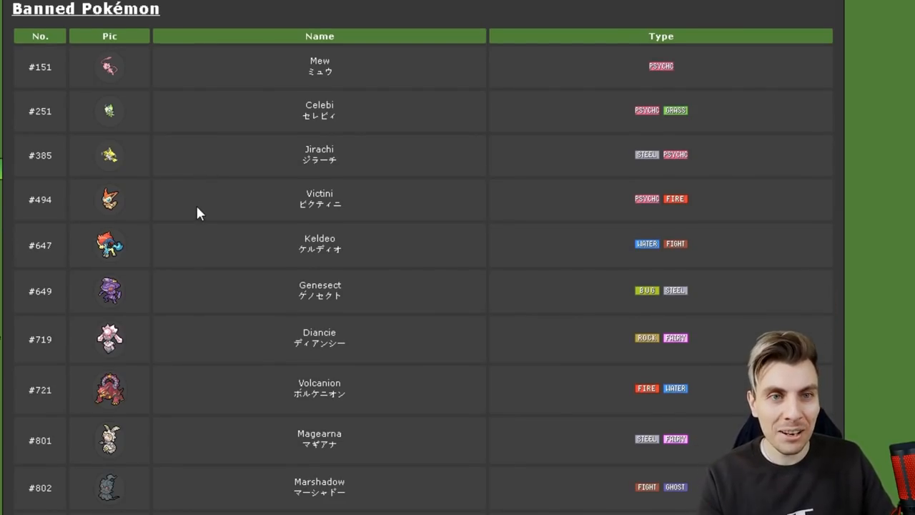
scroll("down", 3)
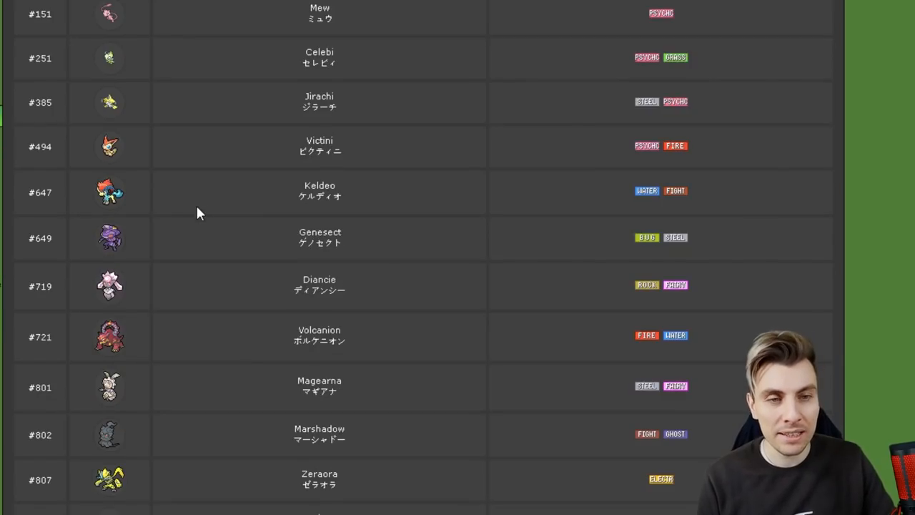
scroll("down", 3)
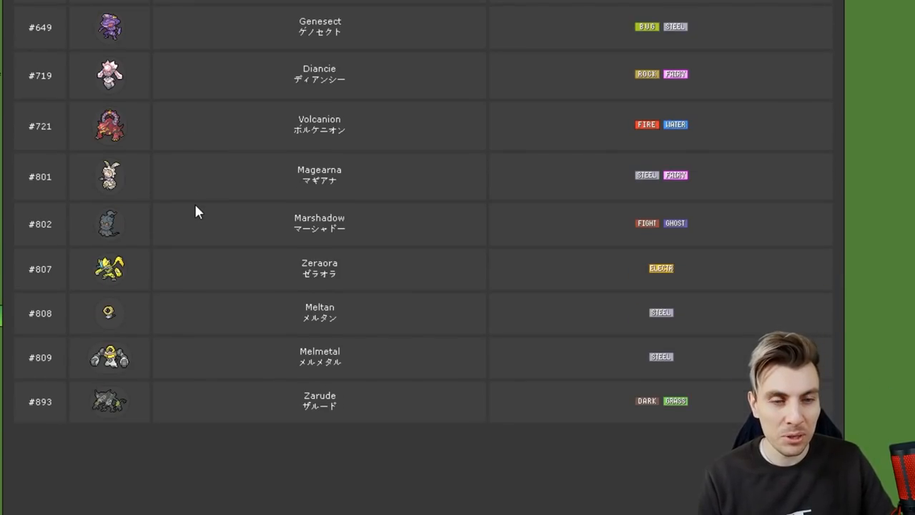
scroll("down", 3)
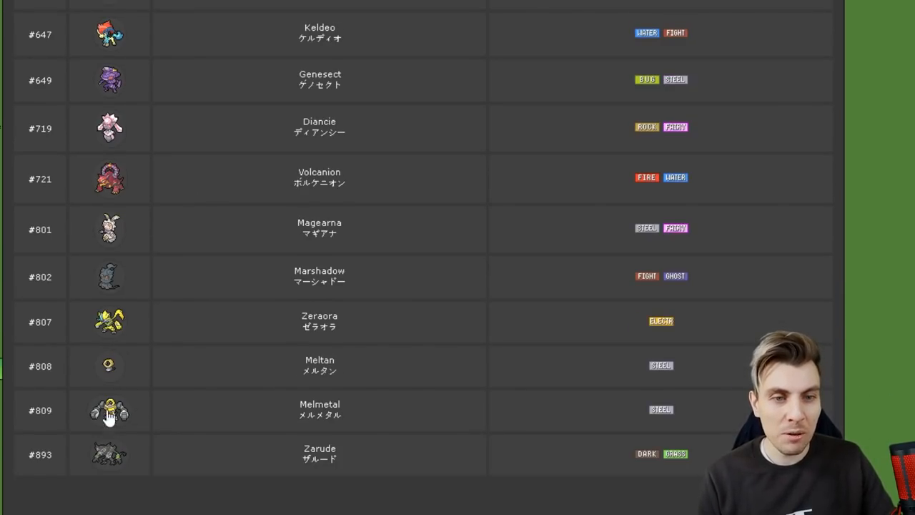
scroll("down", 3)
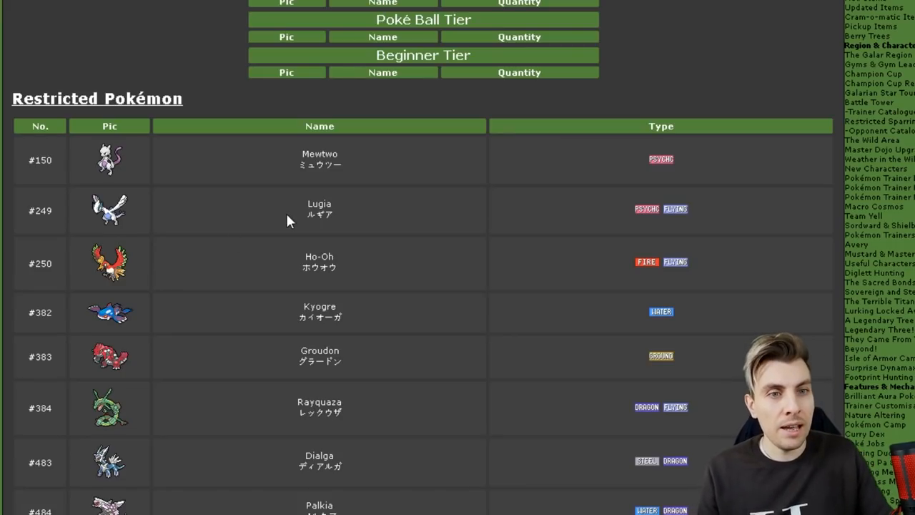
Step: Scroll past Calyrex and the Banned heading, then back to Mewtwo, Lugia and Ho-Oh
scroll("down", 3)
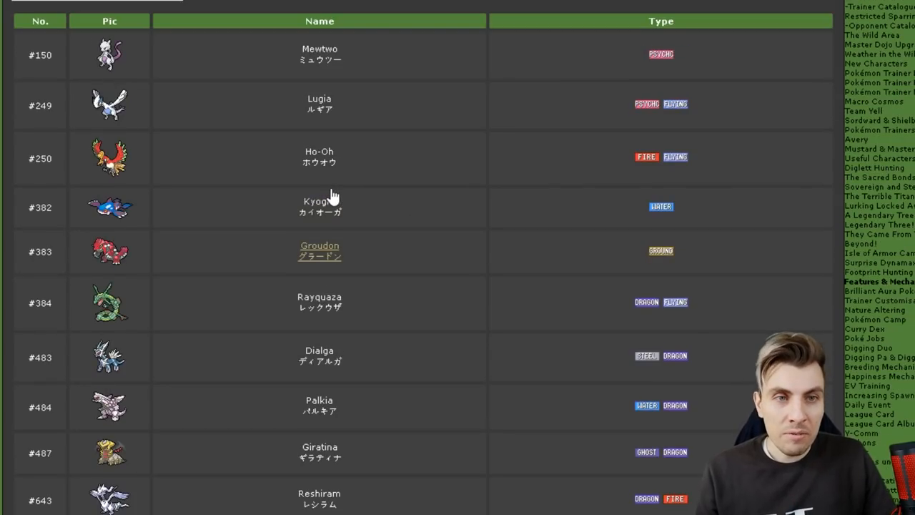
mouse_move(384, 179)
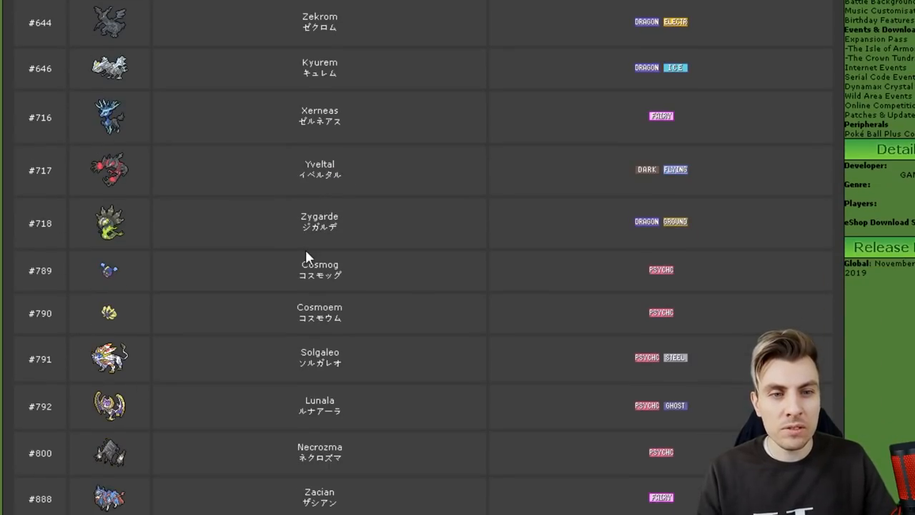
scroll("down", 3)
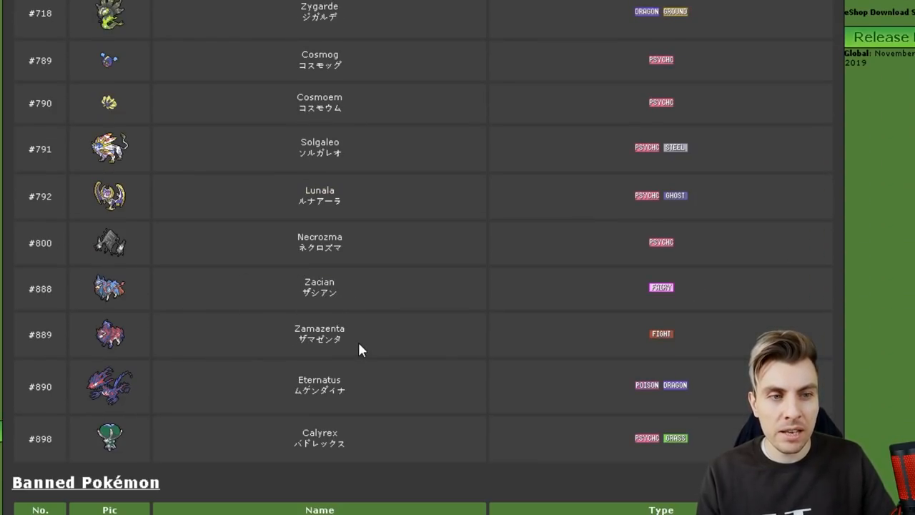
mouse_move(186, 338)
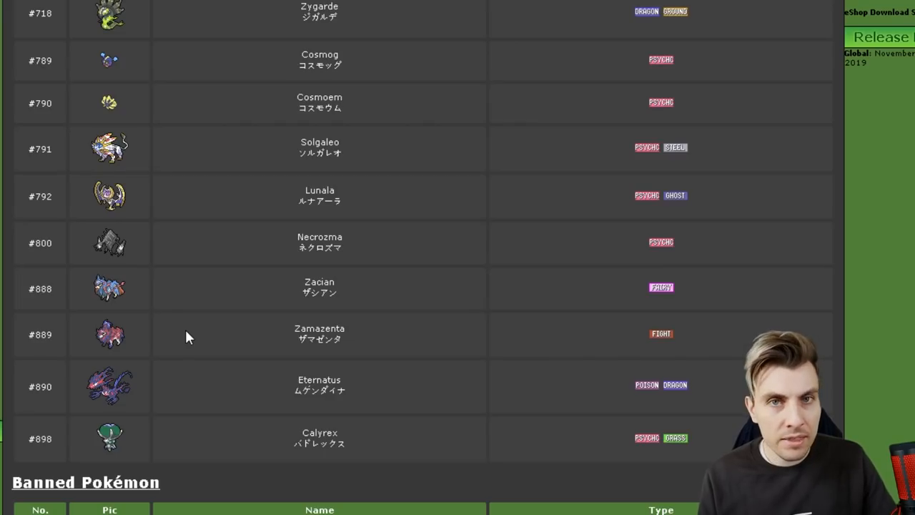
mouse_move(207, 340)
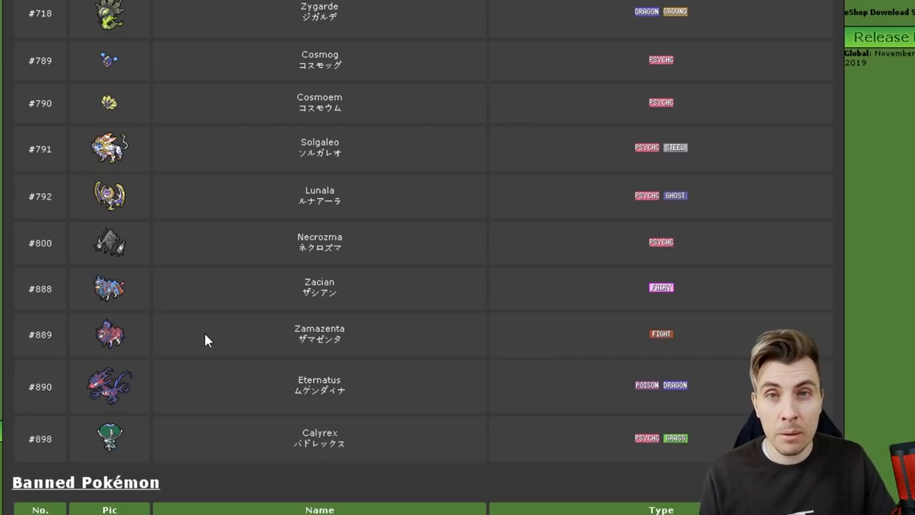
mouse_move(426, 336)
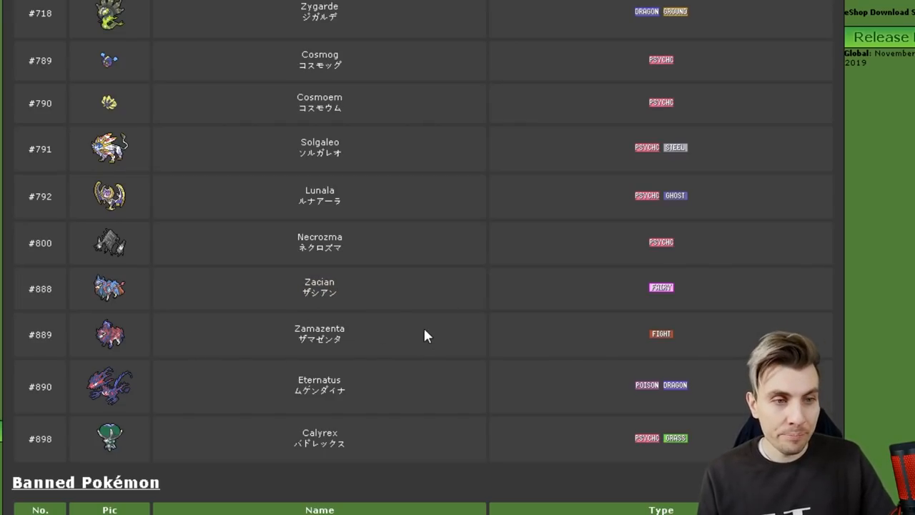
mouse_move(521, 314)
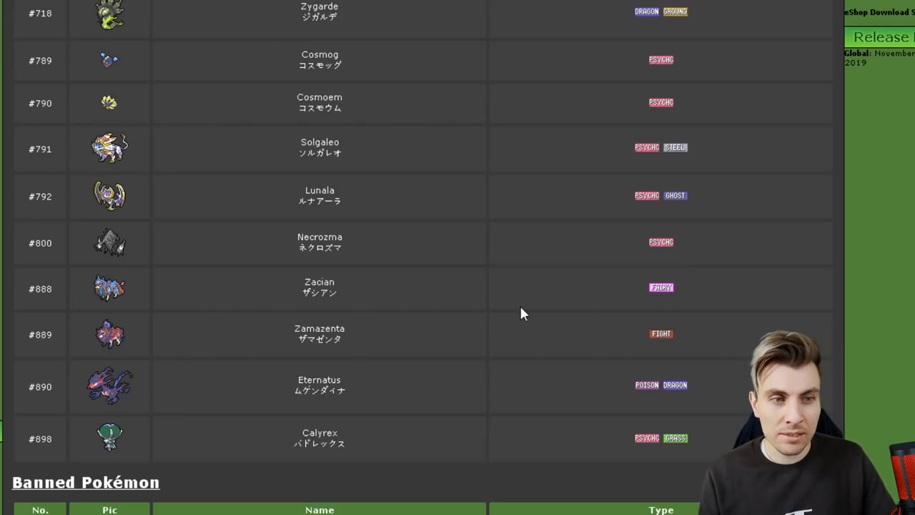
mouse_move(426, 317)
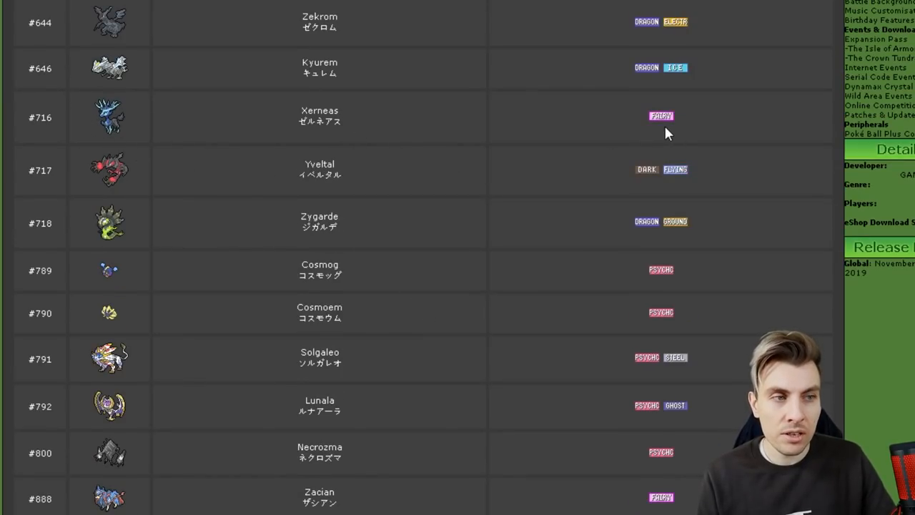
mouse_move(181, 95)
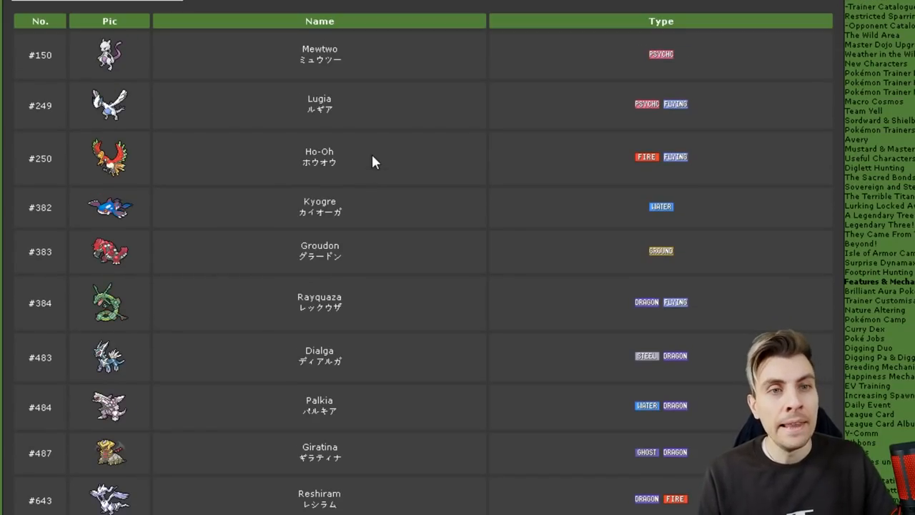
scroll("down", 3)
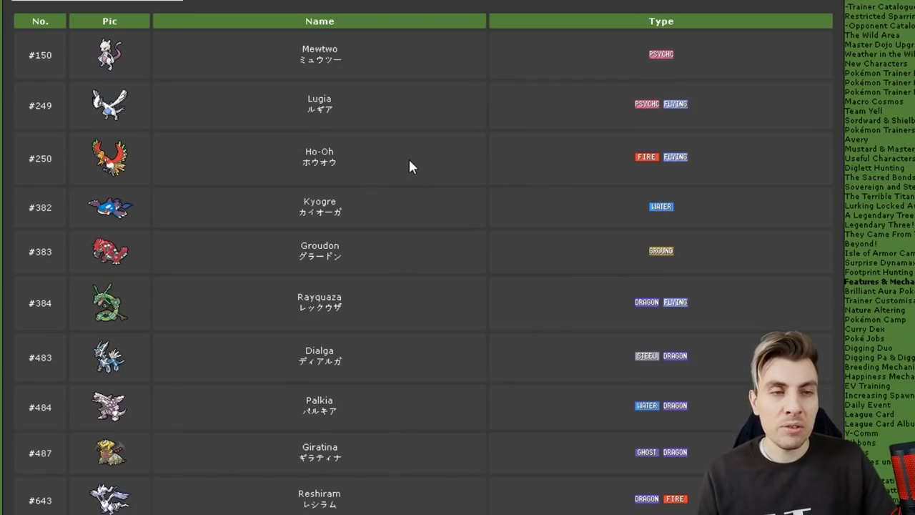
mouse_move(122, 71)
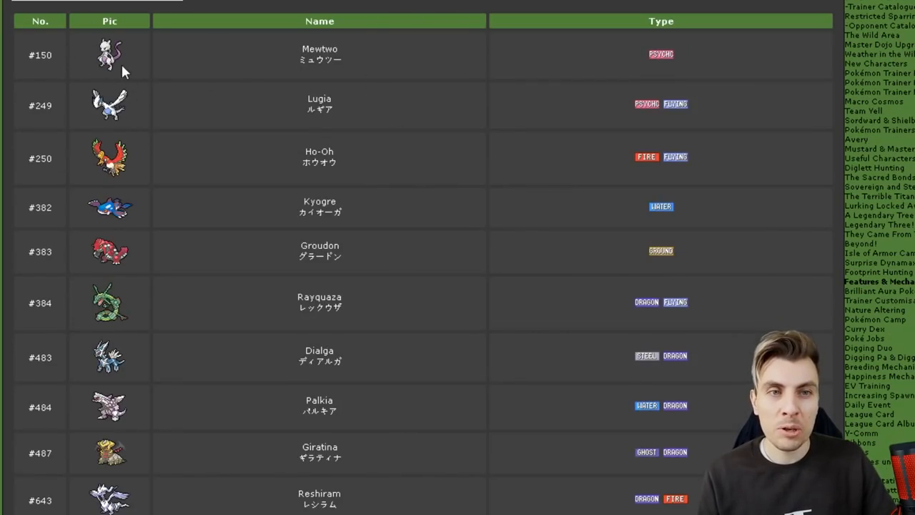
mouse_move(203, 77)
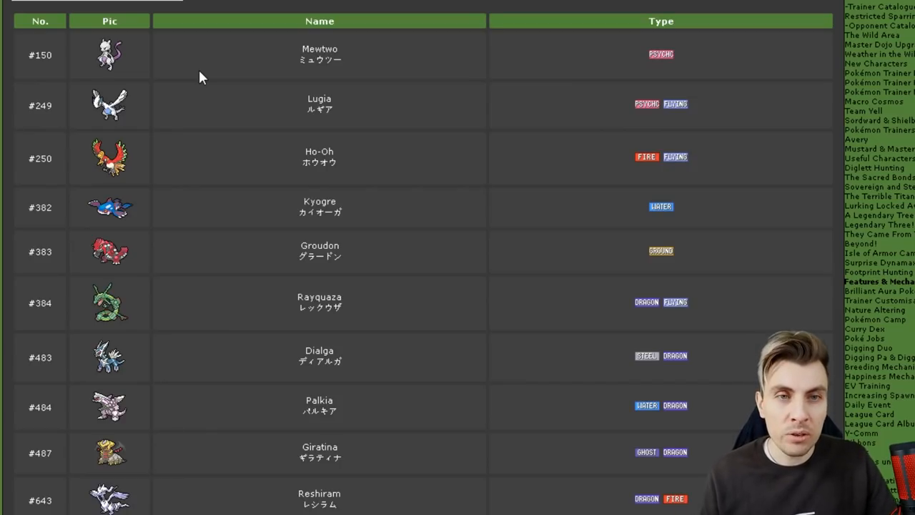
mouse_move(183, 65)
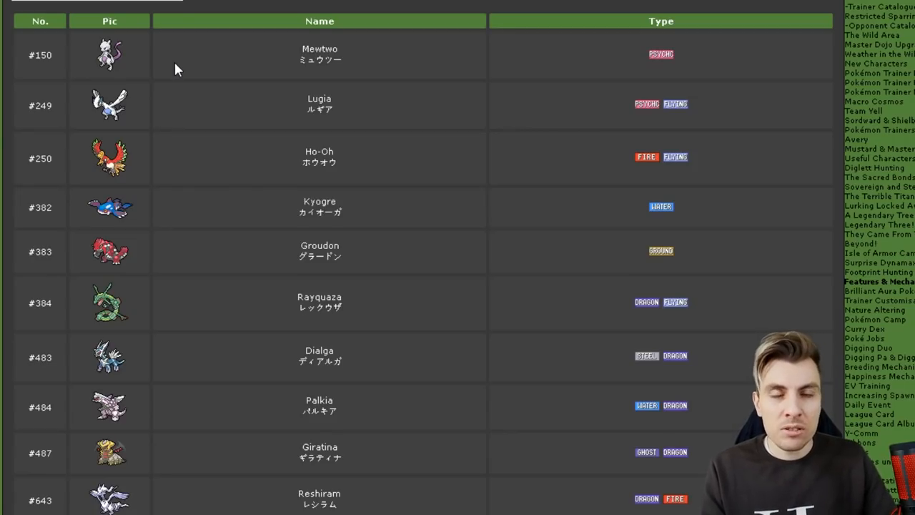
mouse_move(87, 106)
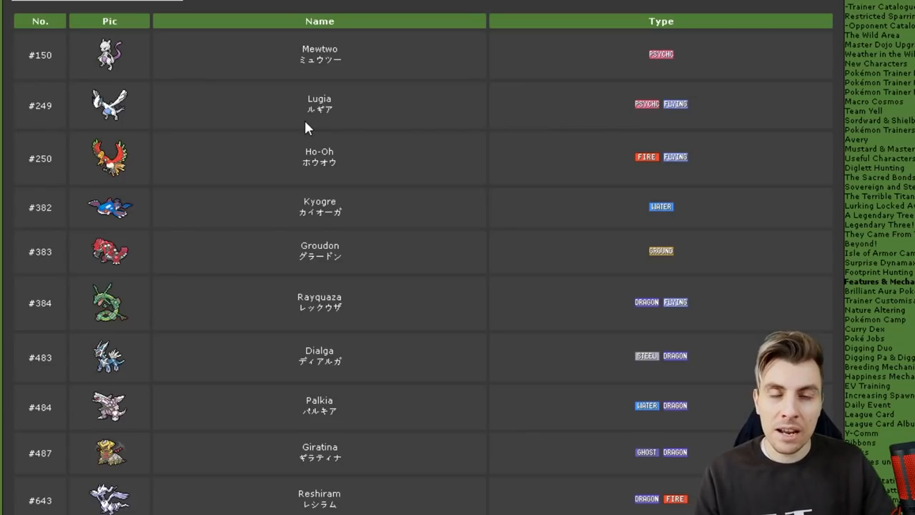
mouse_move(338, 116)
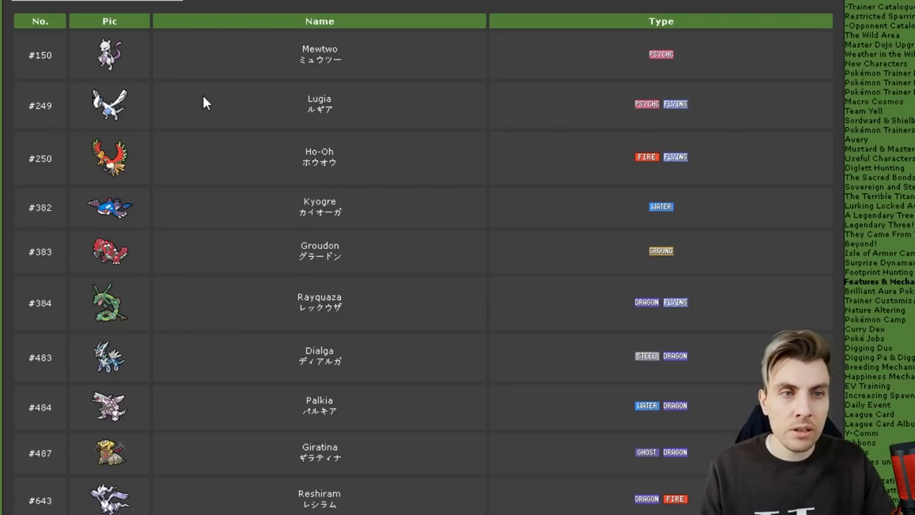
scroll("down", 3)
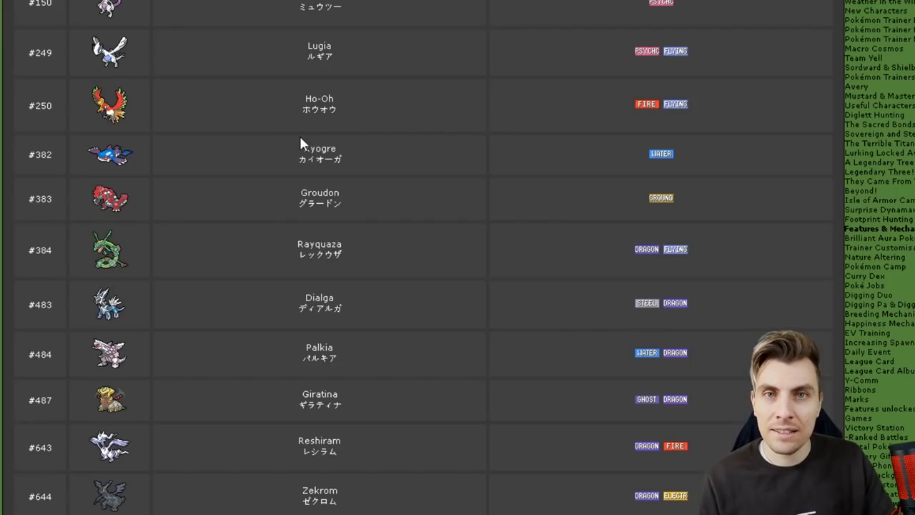
mouse_move(131, 97)
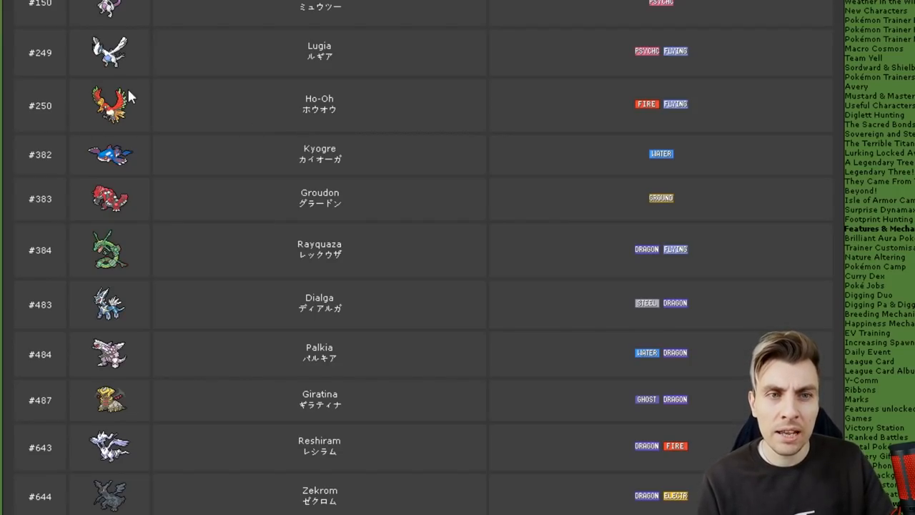
mouse_move(195, 129)
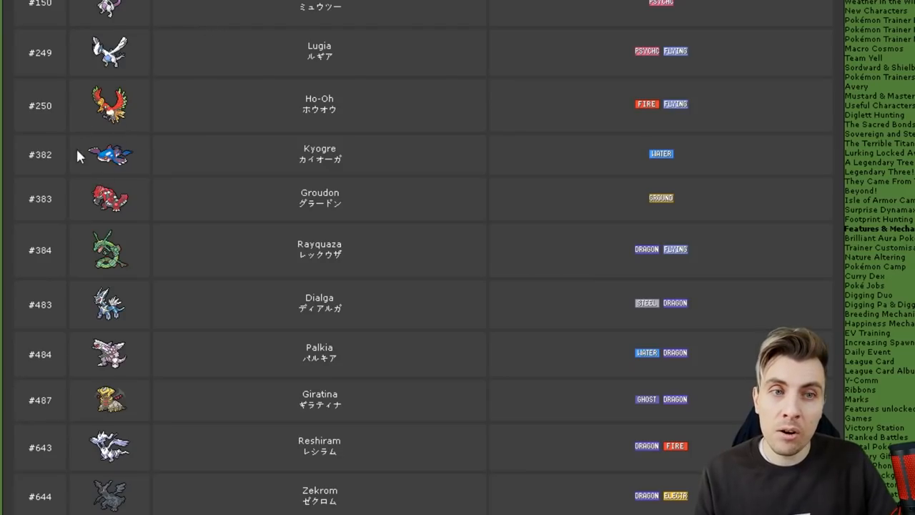
scroll("down", 3)
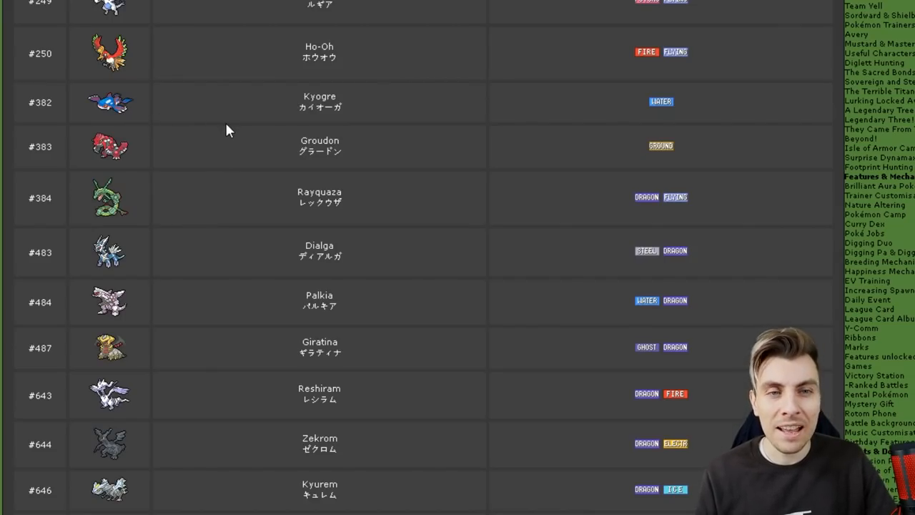
mouse_move(343, 121)
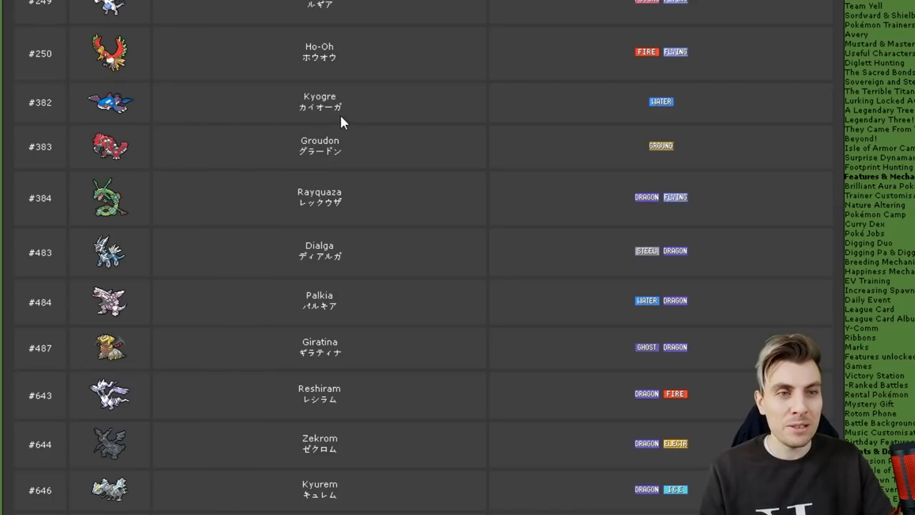
mouse_move(386, 189)
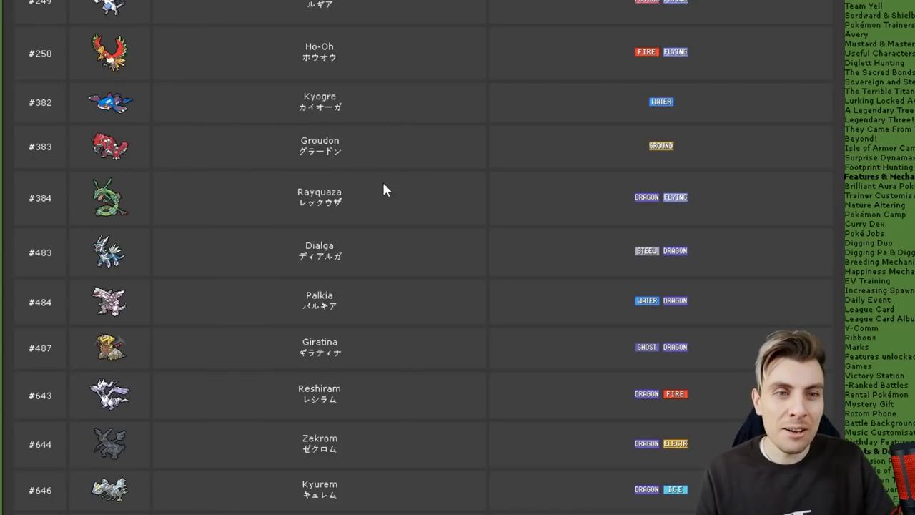
mouse_move(389, 103)
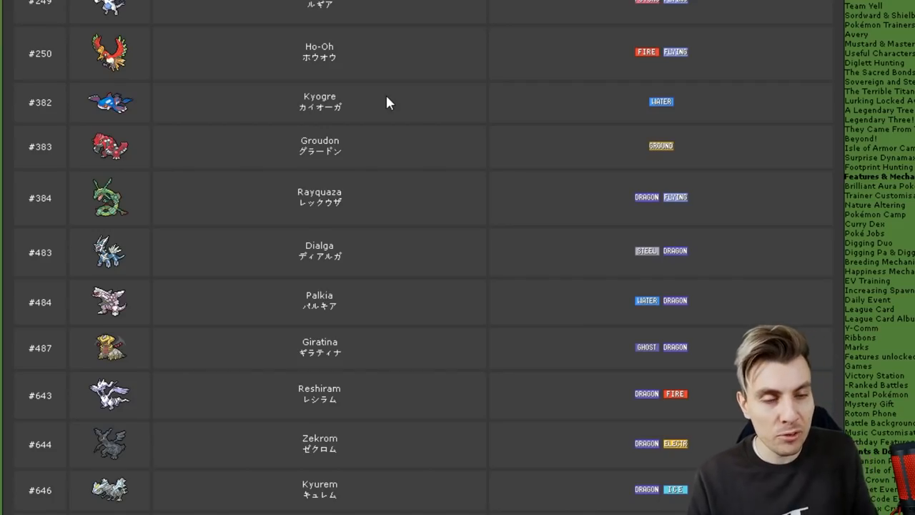
scroll("down", 3)
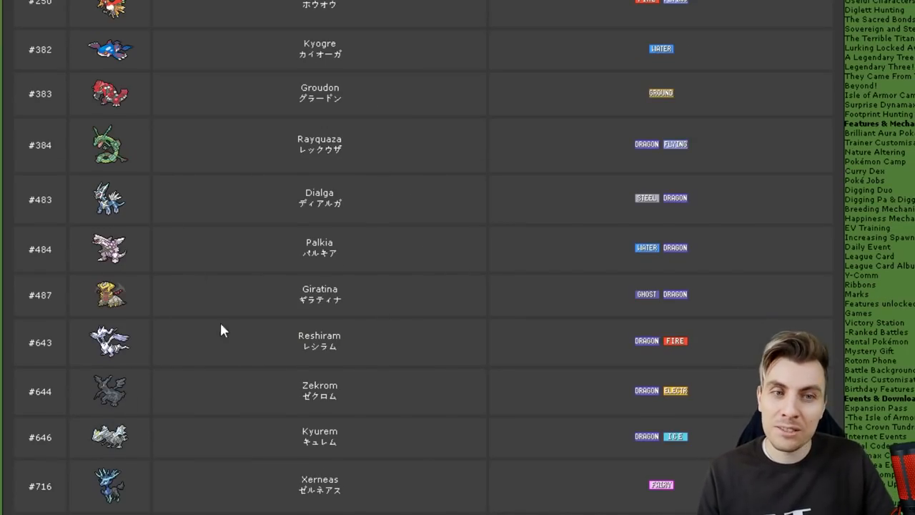
mouse_move(192, 226)
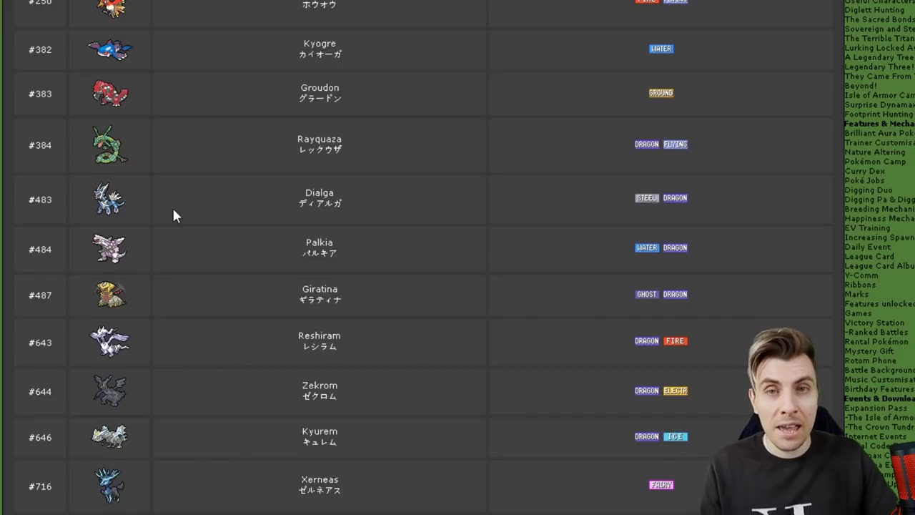
mouse_move(203, 222)
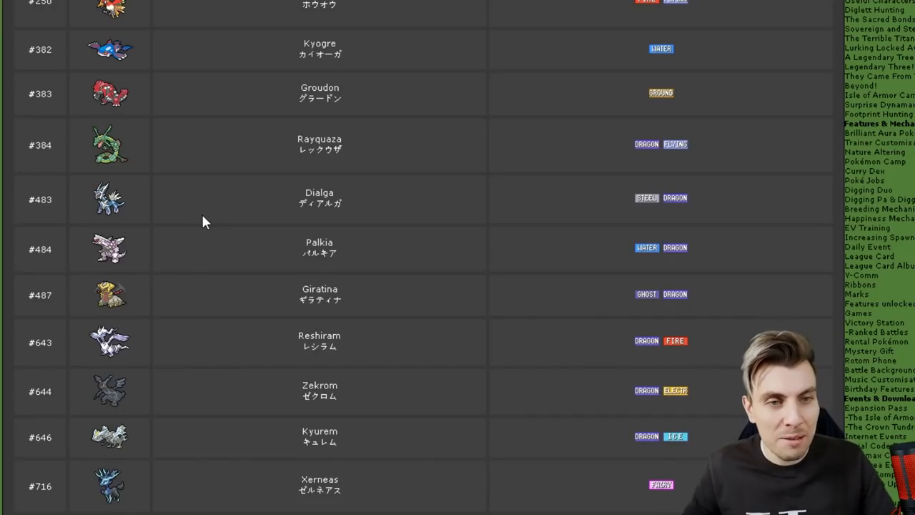
mouse_move(551, 227)
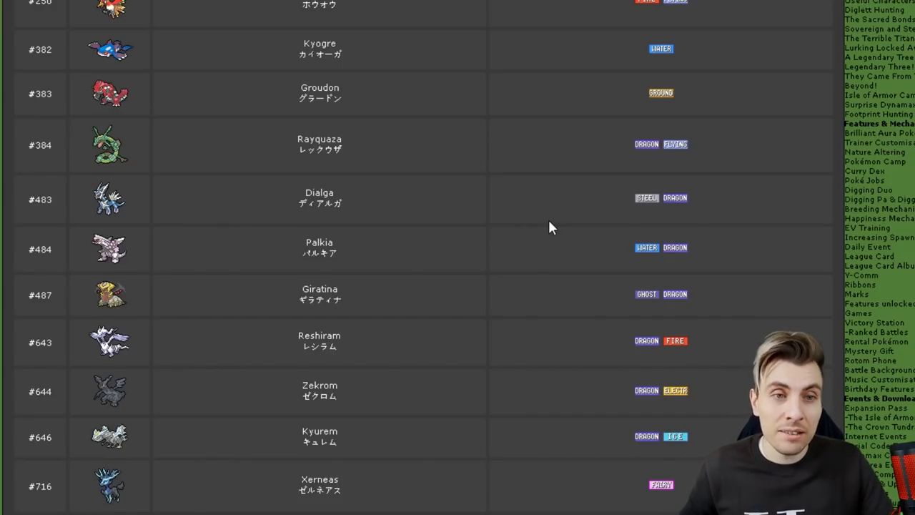
mouse_move(712, 274)
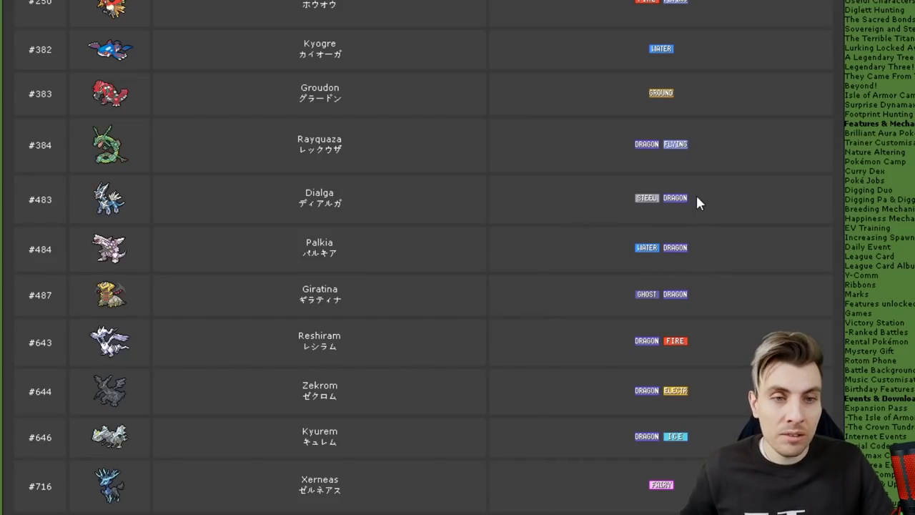
mouse_move(707, 306)
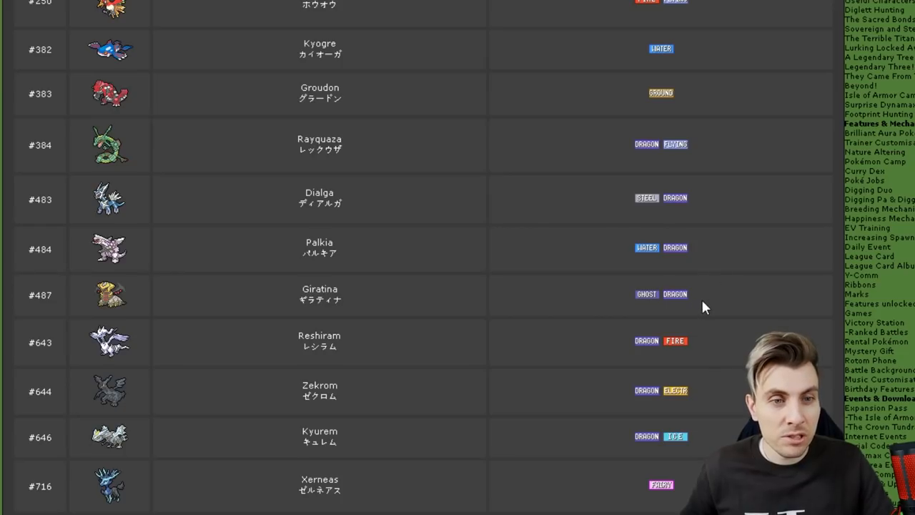
mouse_move(112, 286)
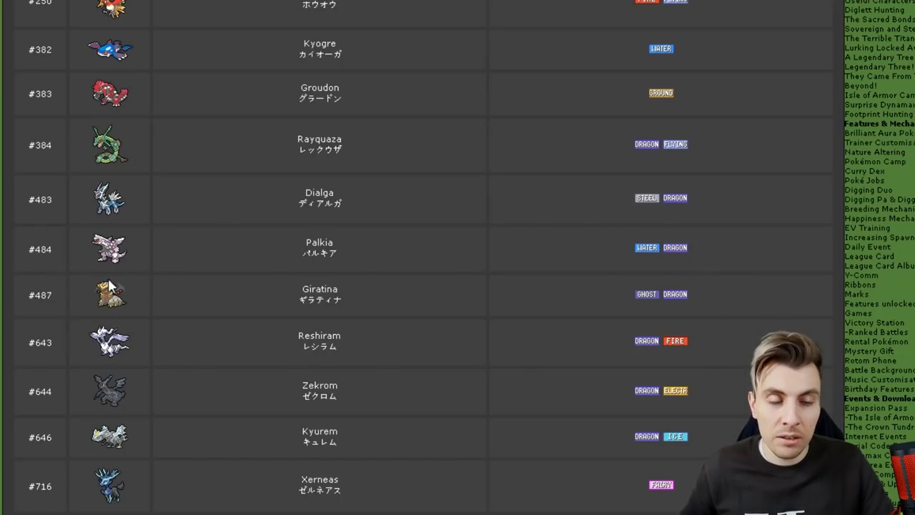
mouse_move(203, 292)
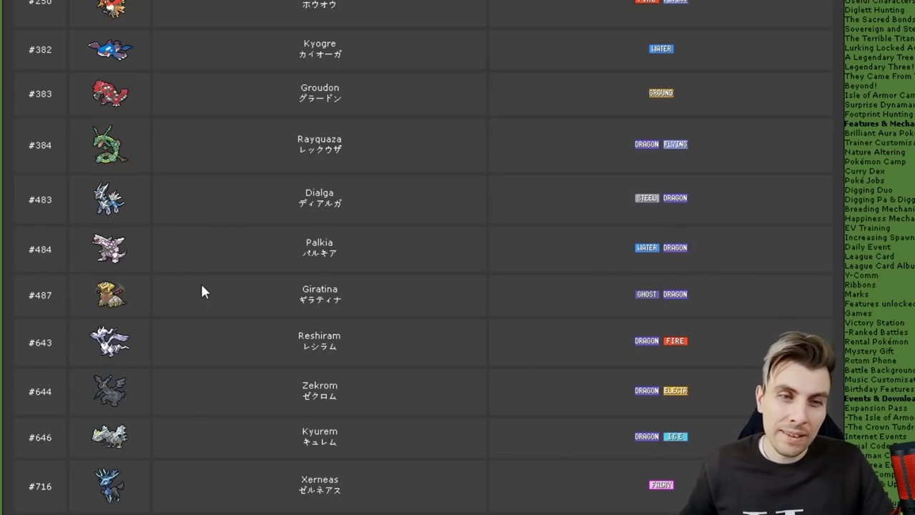
Step: Scroll from the Restricted Pokémon heading down to Kyogre through Xerneas
scroll("up", 3)
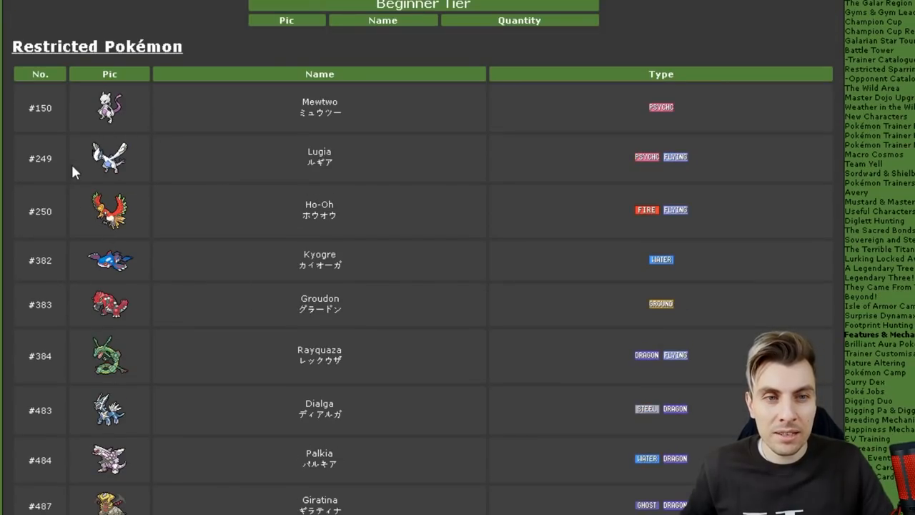
scroll("down", 3)
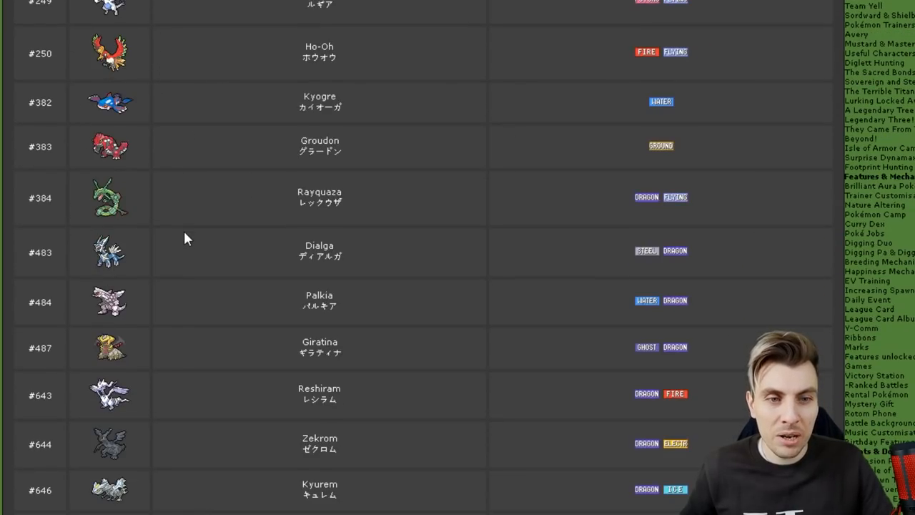
scroll("down", 3)
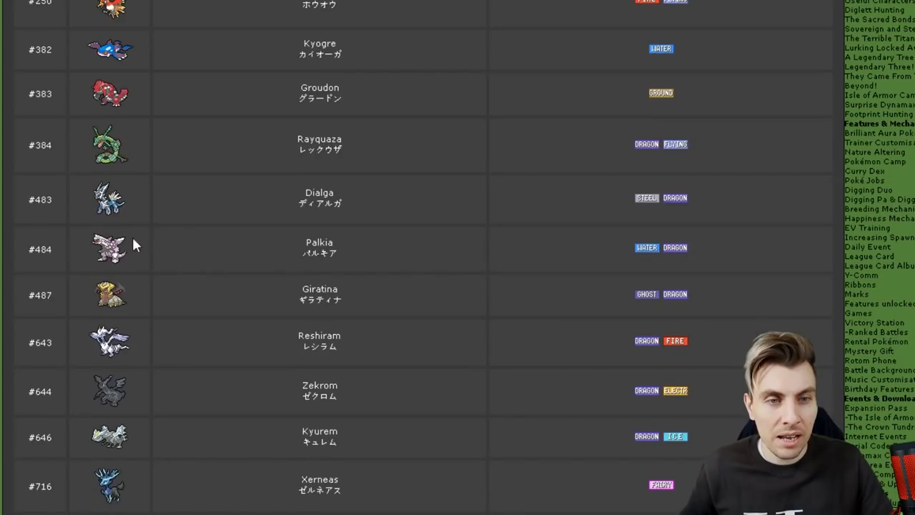
mouse_move(211, 307)
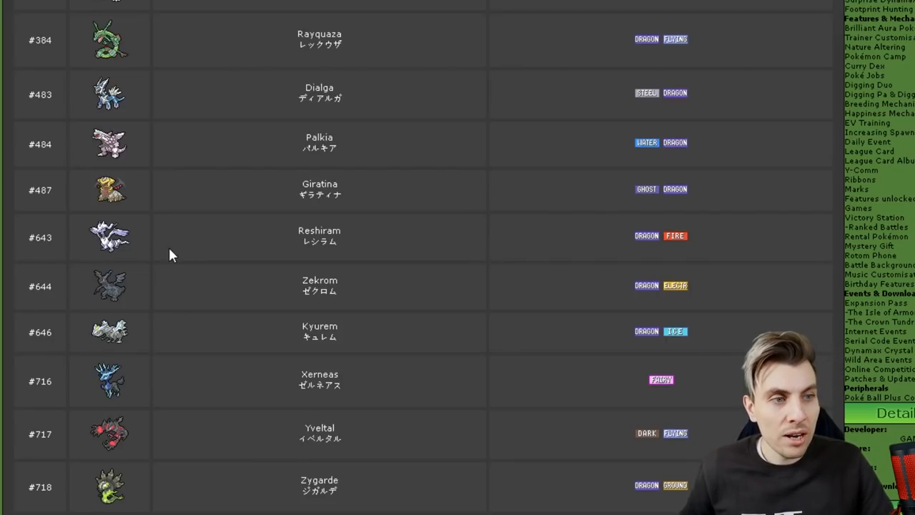
Step: Scroll down the restricted list to Reshiram through Lunala and Necrozma
scroll("down", 3)
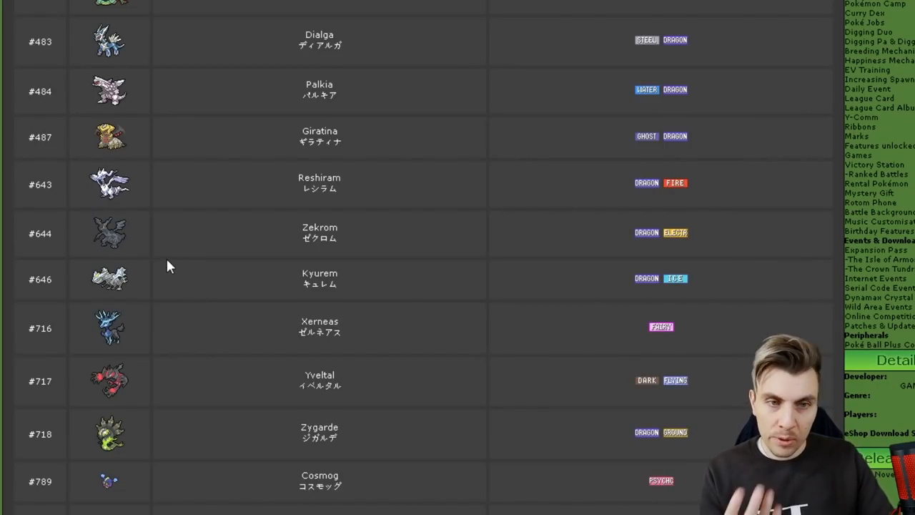
scroll("down", 3)
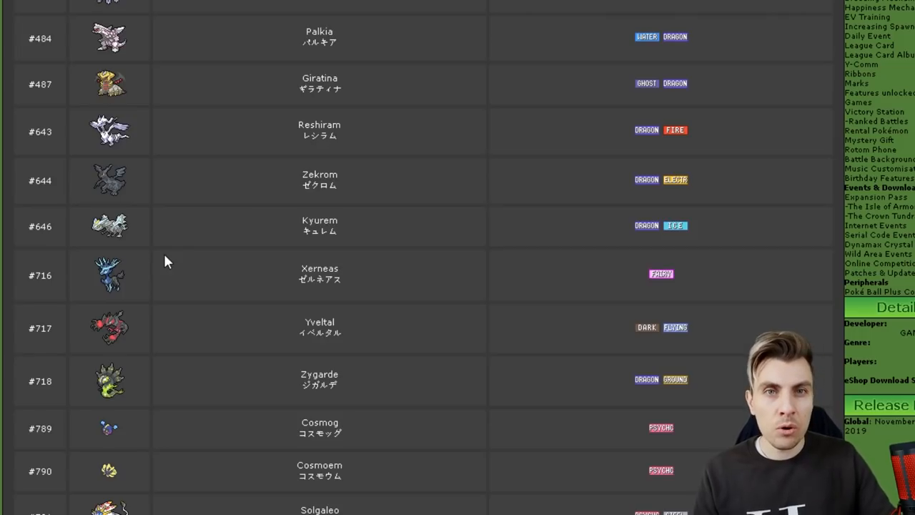
mouse_move(169, 256)
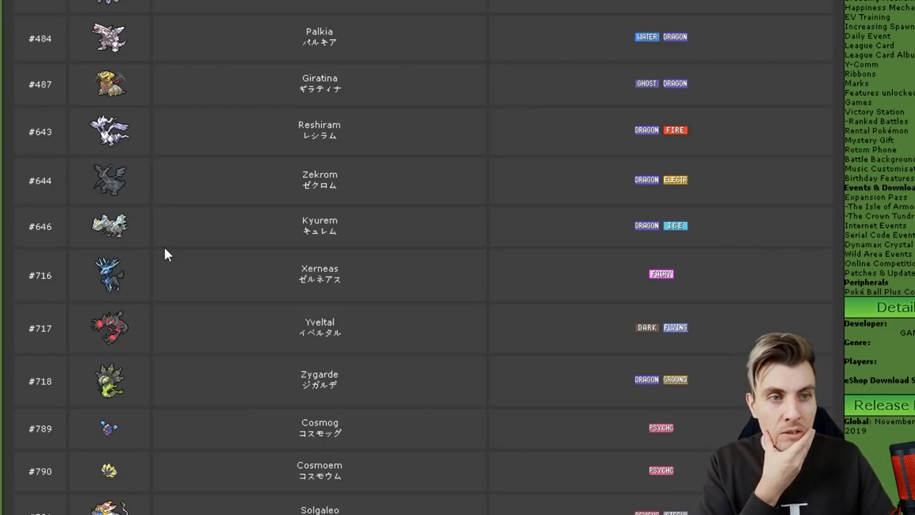
mouse_move(366, 246)
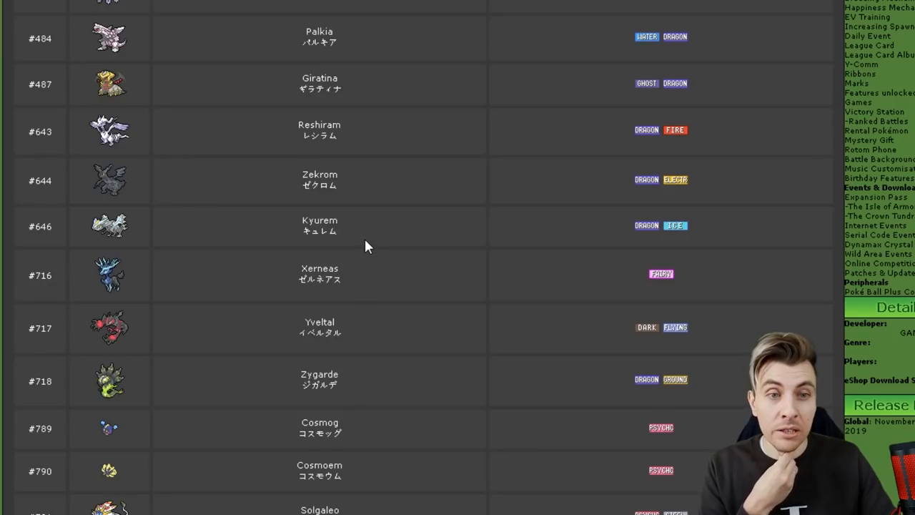
mouse_move(351, 235)
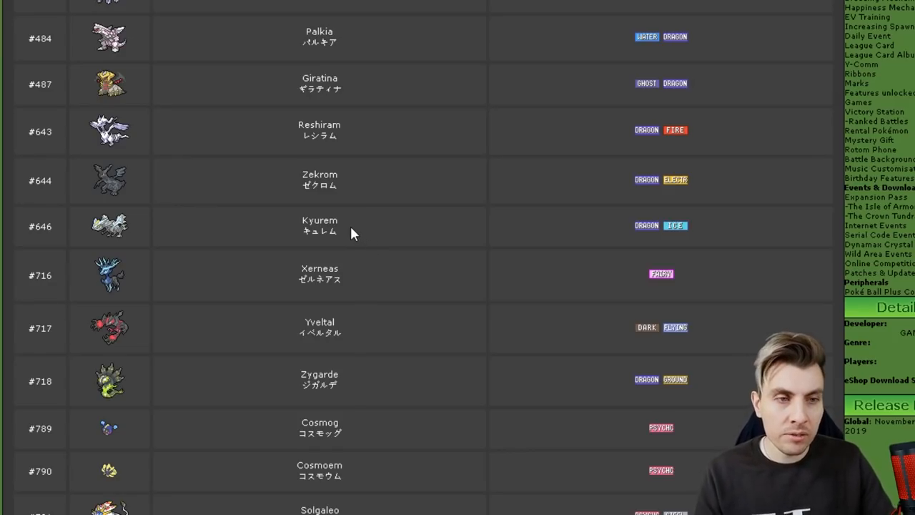
mouse_move(270, 147)
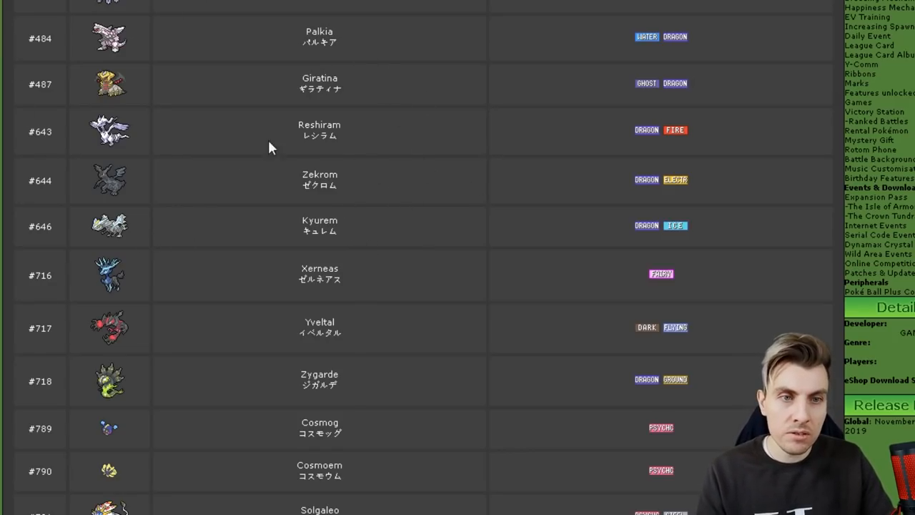
scroll("down", 3)
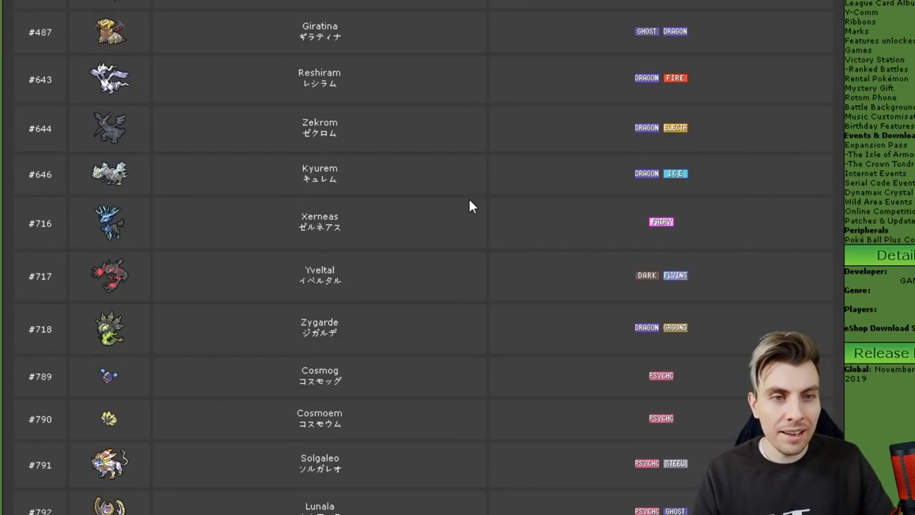
scroll("down", 3)
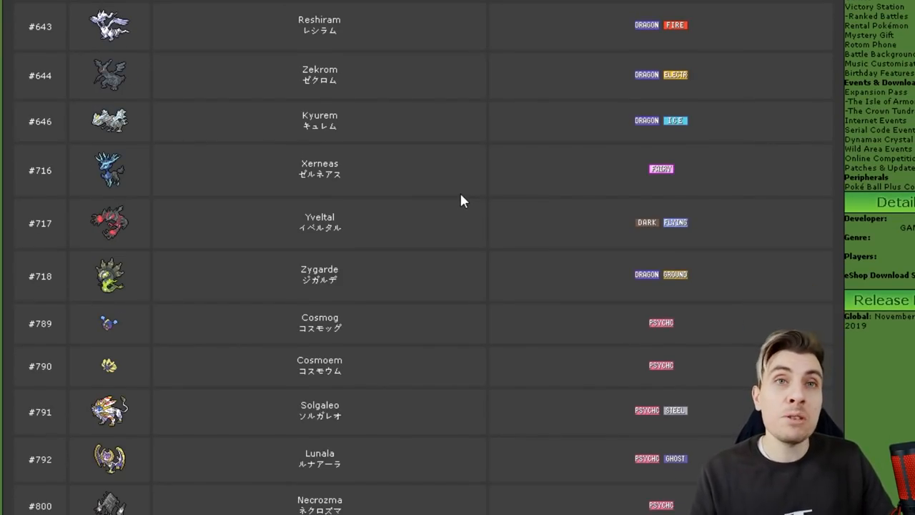
mouse_move(457, 211)
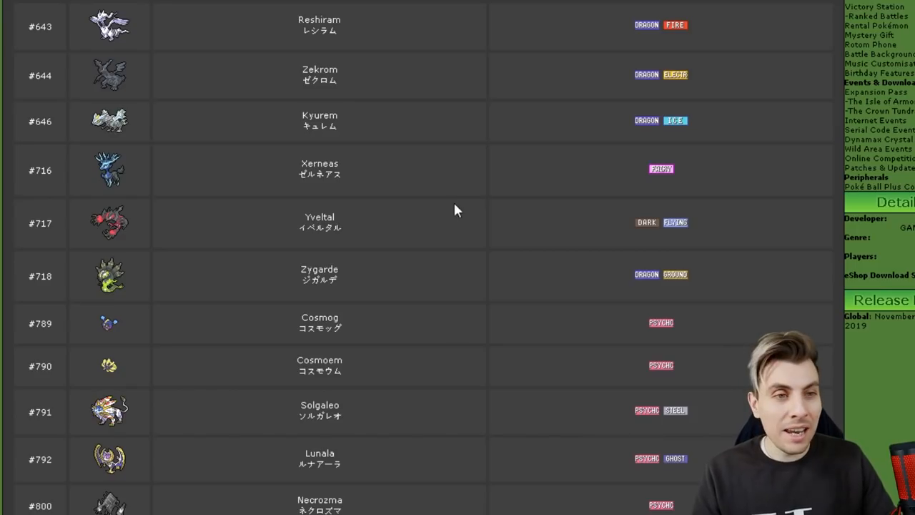
mouse_move(122, 170)
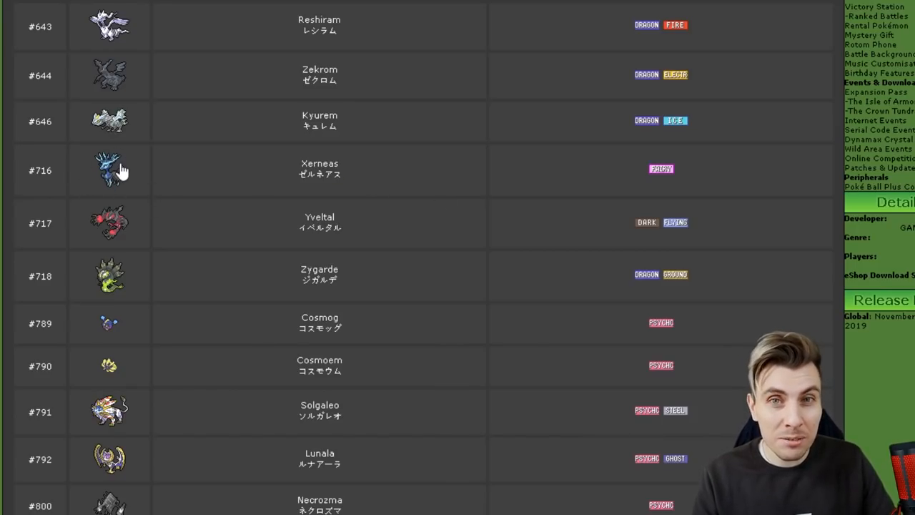
mouse_move(91, 164)
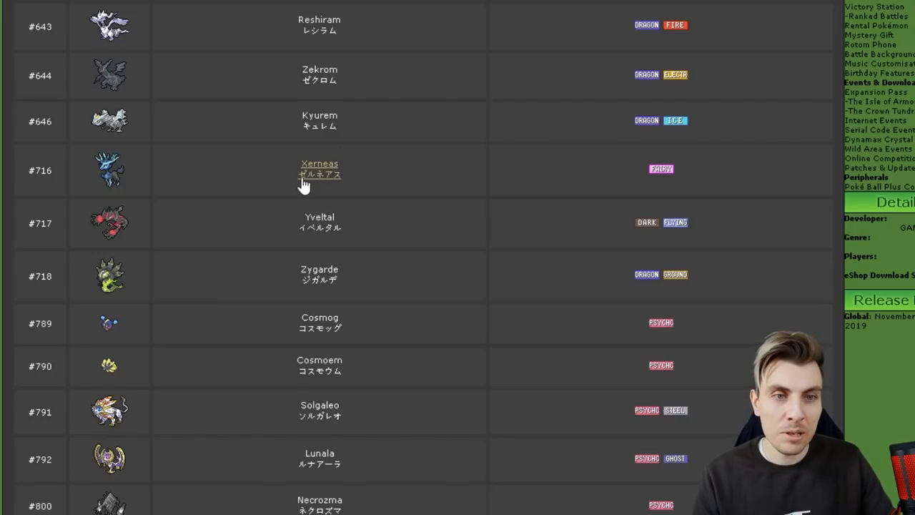
mouse_move(211, 185)
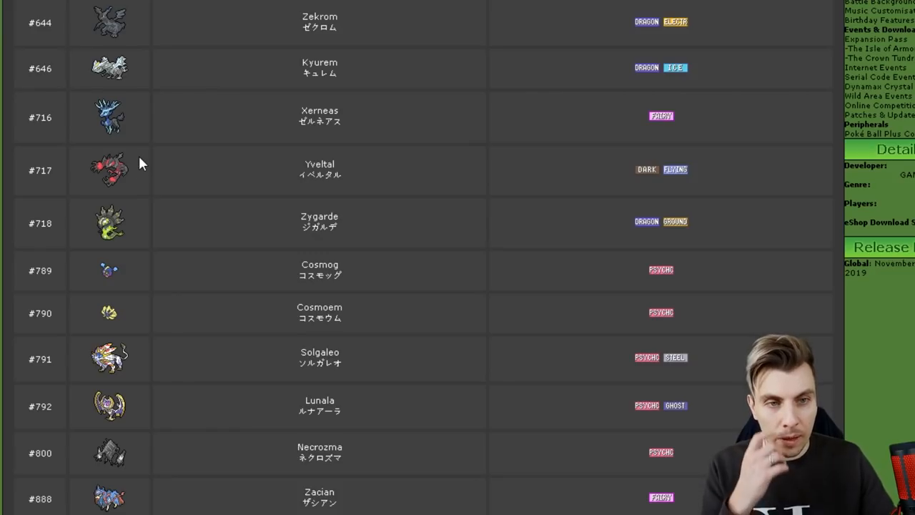
mouse_move(164, 156)
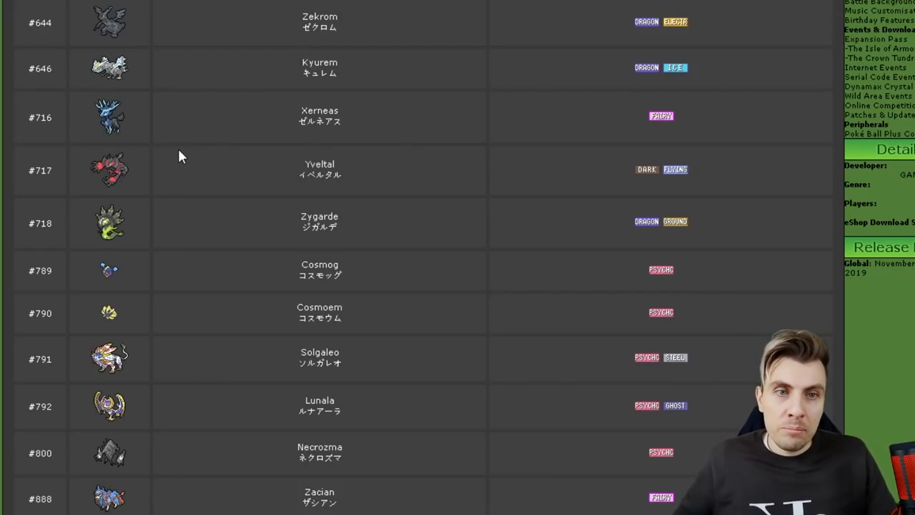
Step: Scroll to the restricted list's end, Zygarde through Eternatus and Calyrex, above the Banned heading
scroll("down", 3)
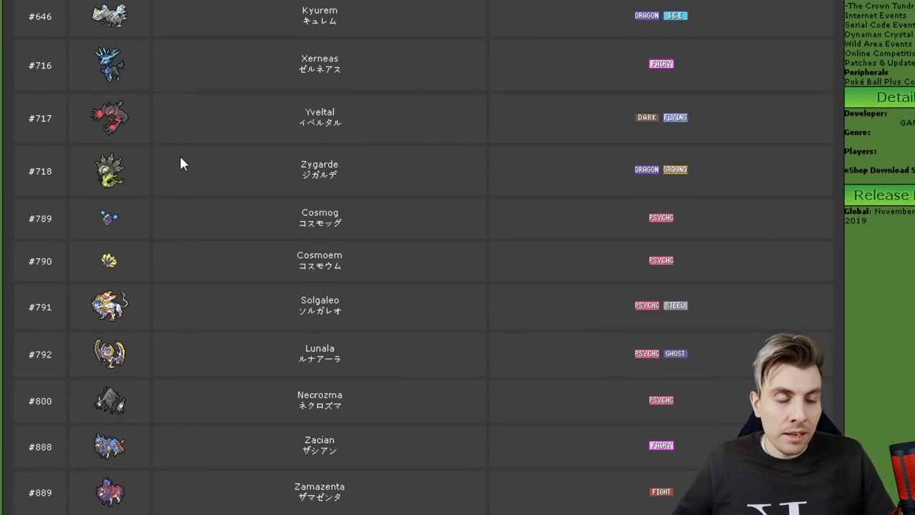
scroll("down", 3)
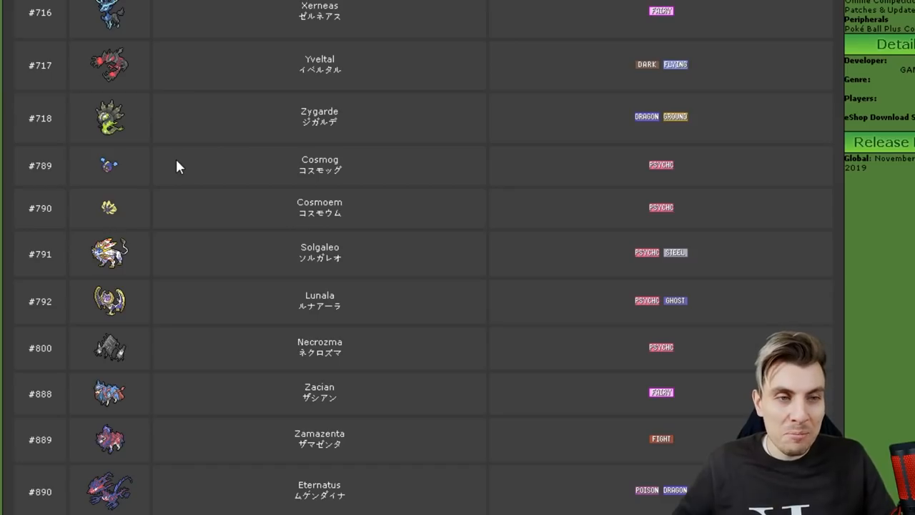
mouse_move(764, 172)
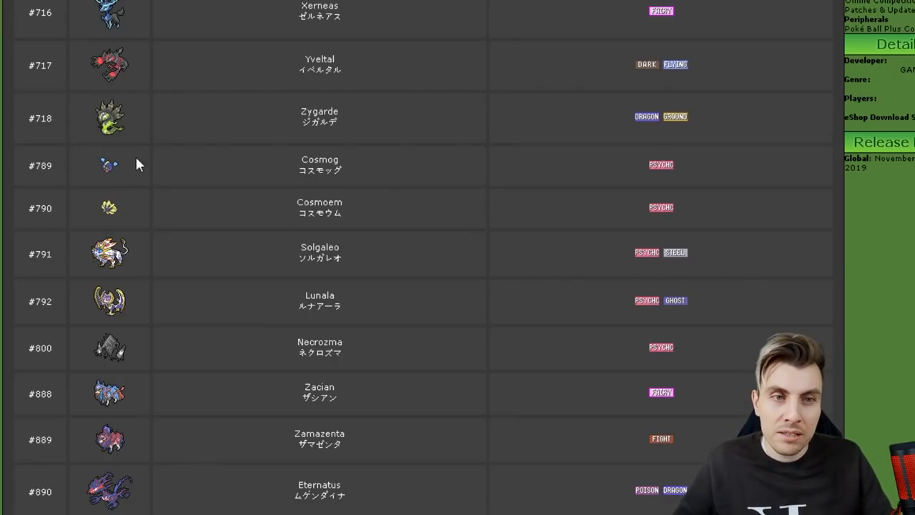
mouse_move(215, 163)
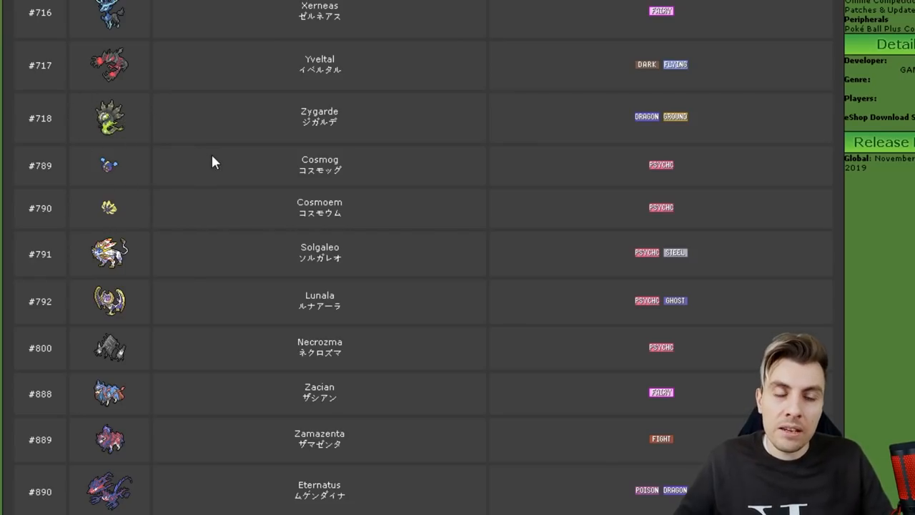
scroll("down", 3)
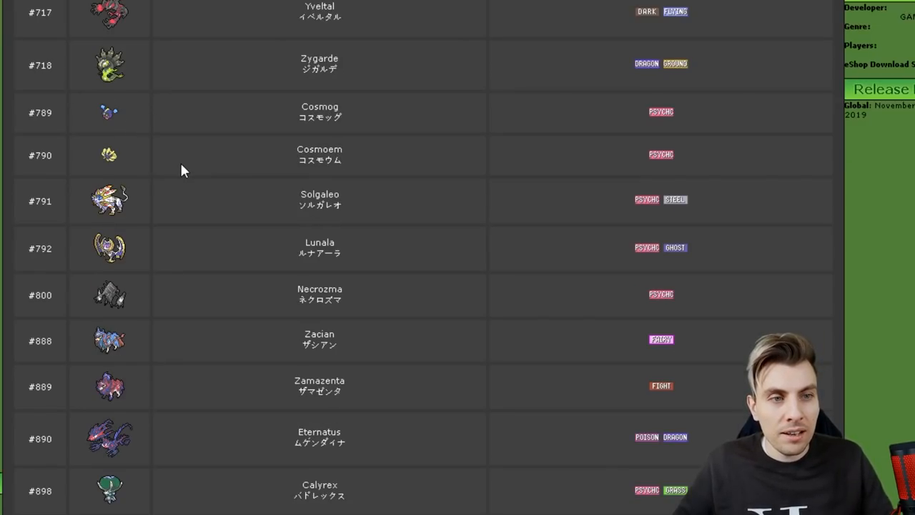
mouse_move(137, 172)
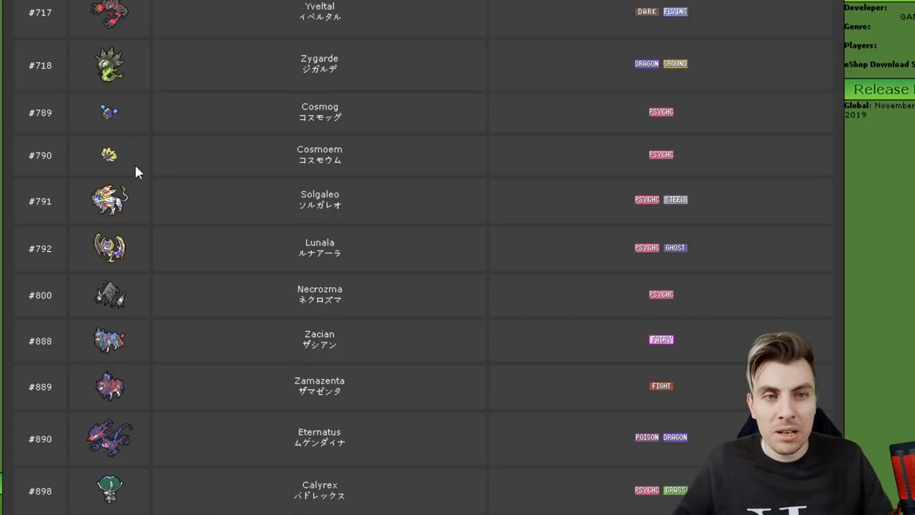
mouse_move(251, 163)
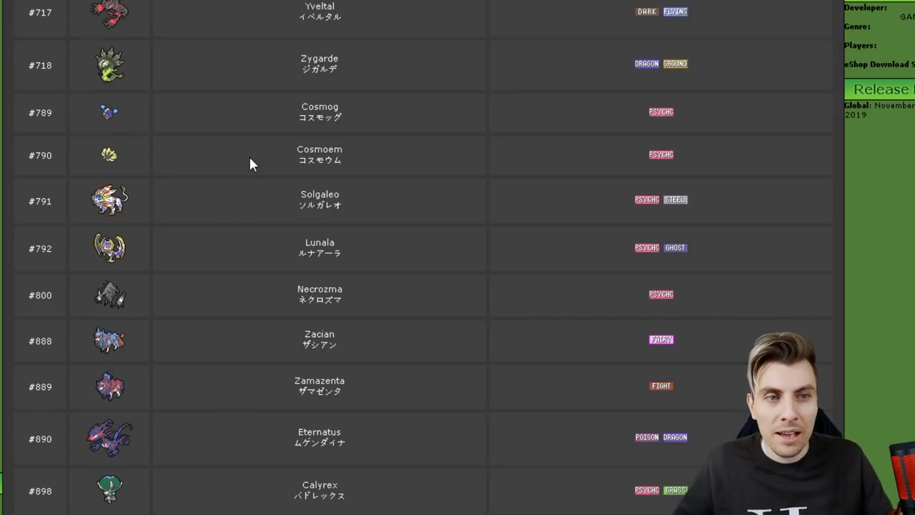
scroll("down", 3)
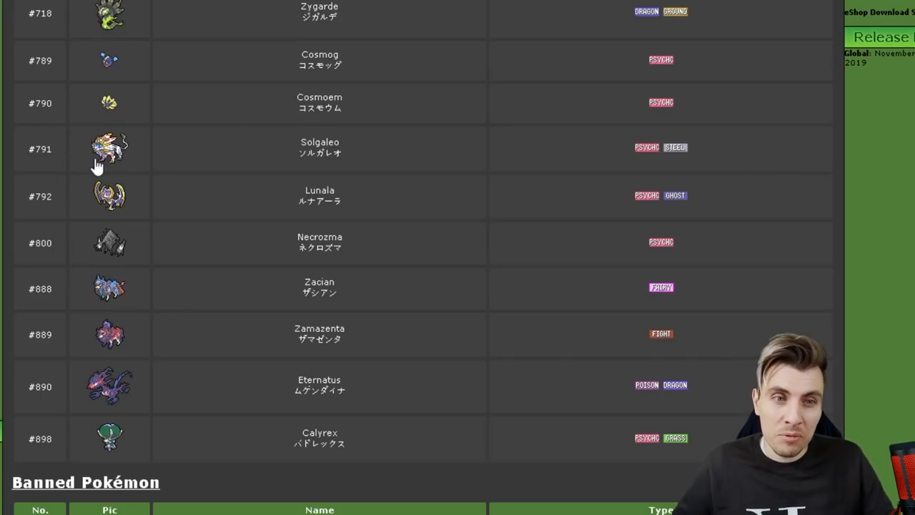
mouse_move(123, 165)
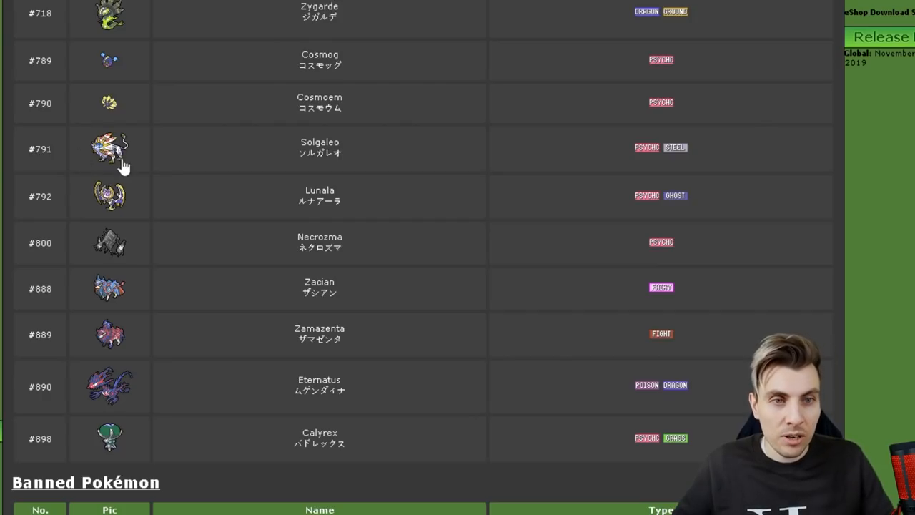
mouse_move(400, 146)
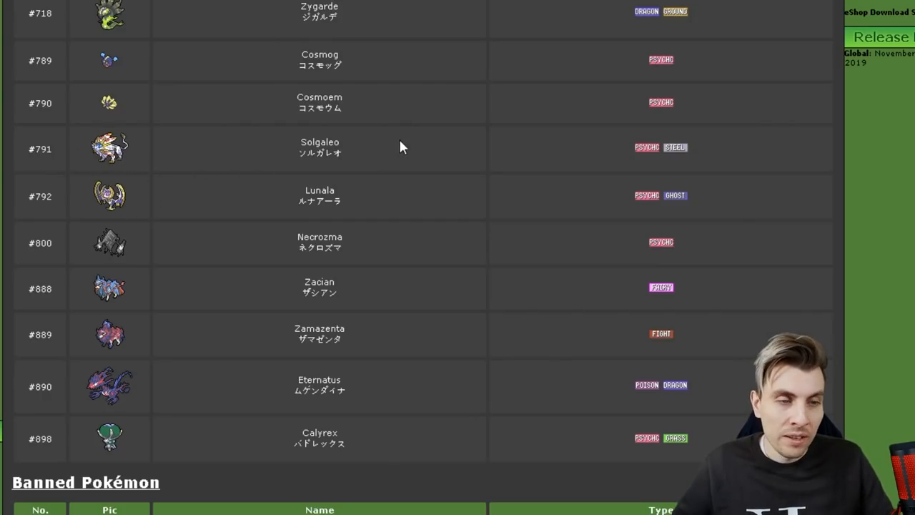
mouse_move(386, 165)
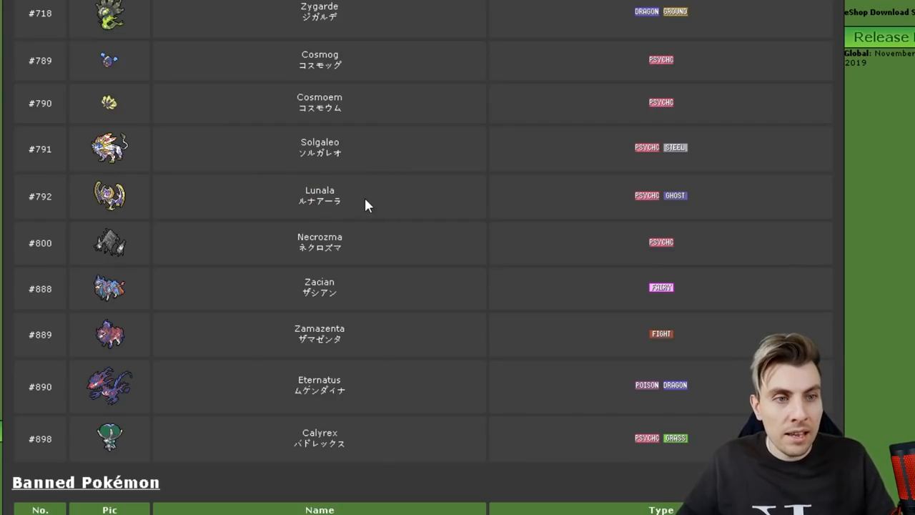
mouse_move(222, 217)
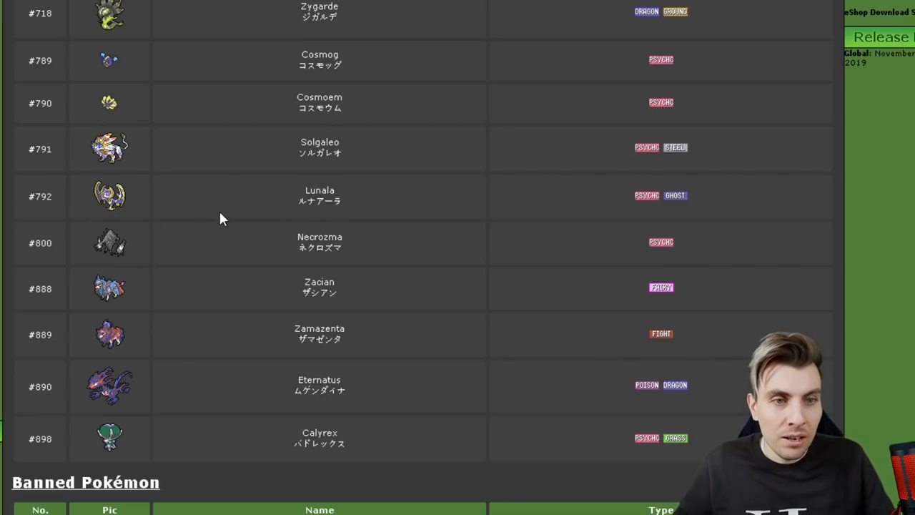
Step: Scroll down so the Banned Pokémon table's first rows, Mew and Celebi, appear
scroll("down", 3)
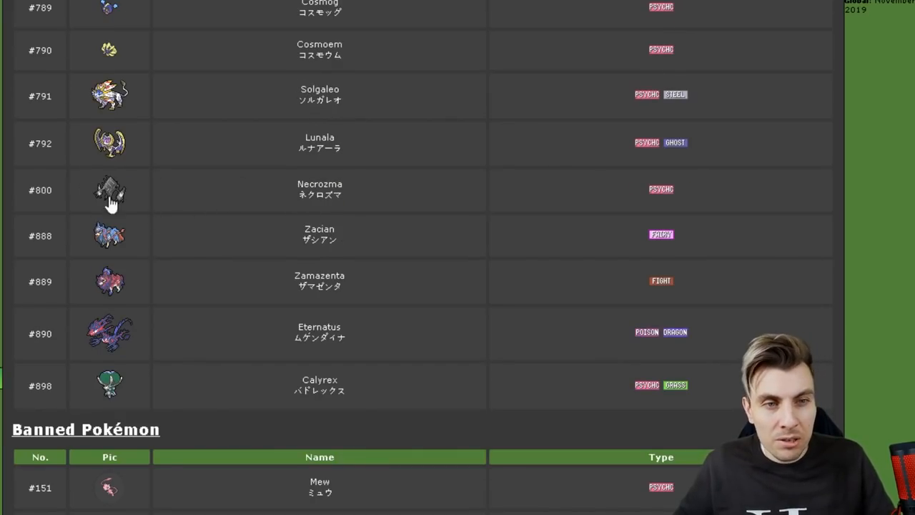
scroll("down", 3)
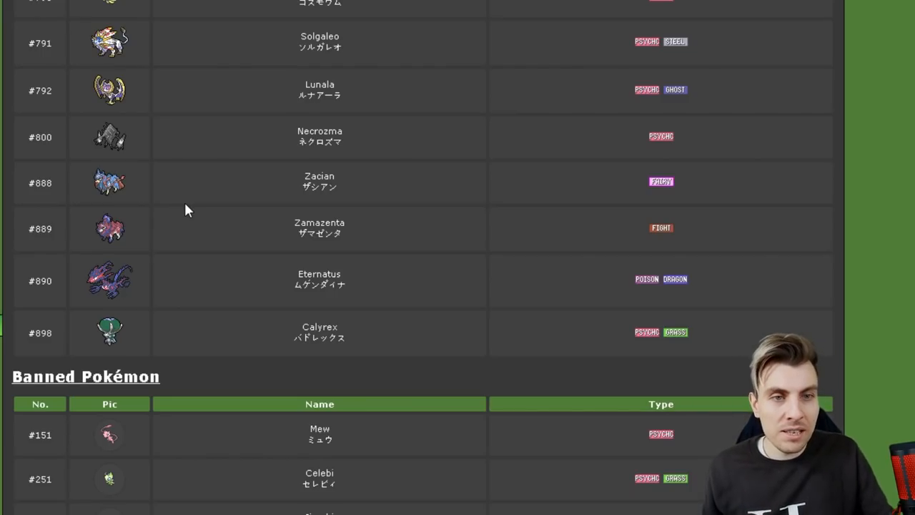
mouse_move(129, 189)
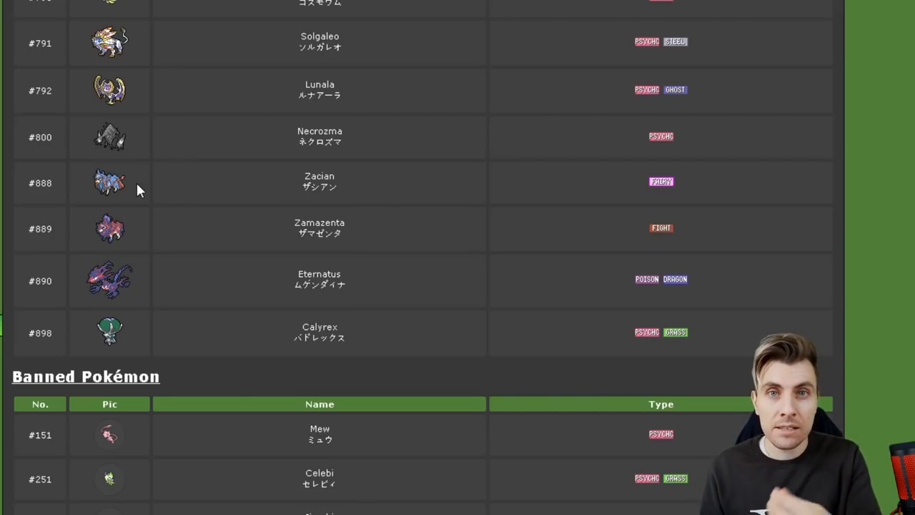
mouse_move(131, 208)
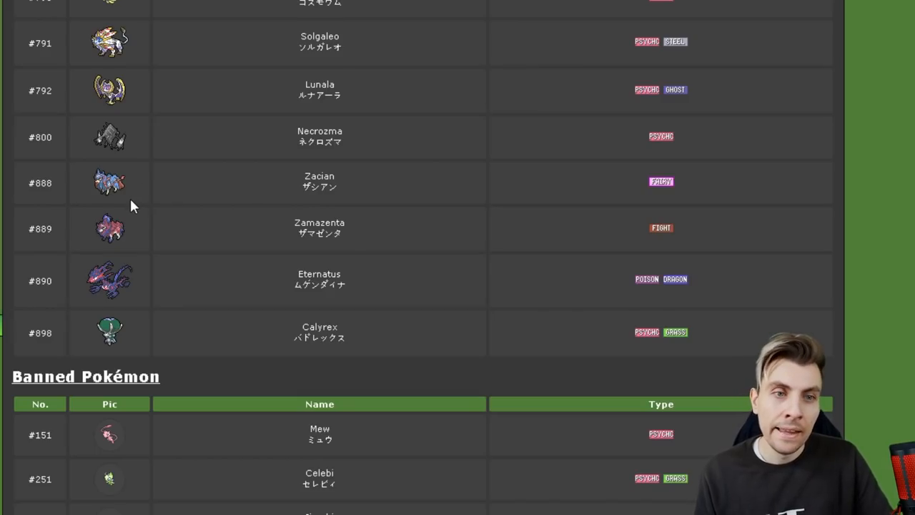
mouse_move(92, 172)
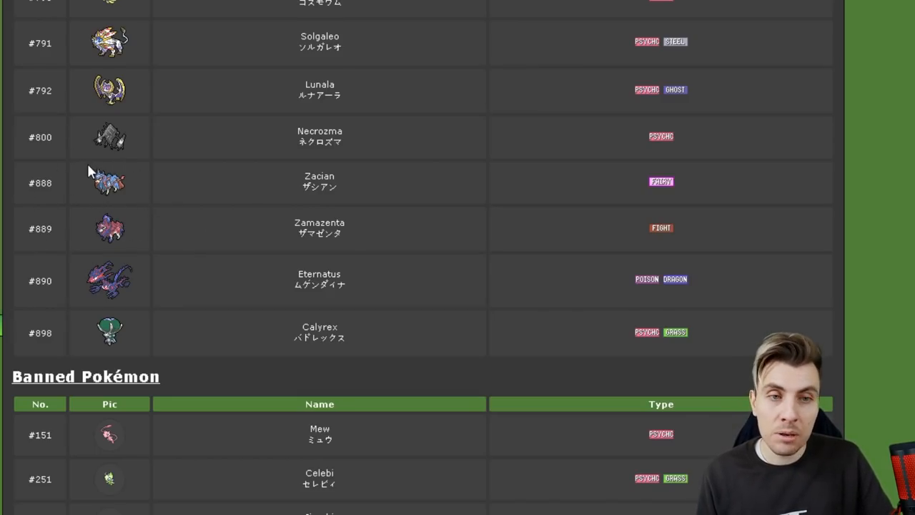
mouse_move(107, 227)
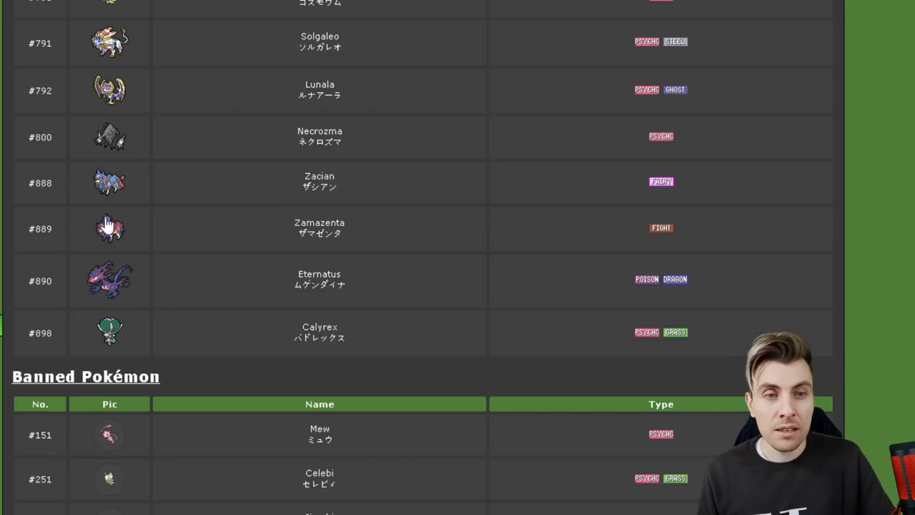
mouse_move(386, 273)
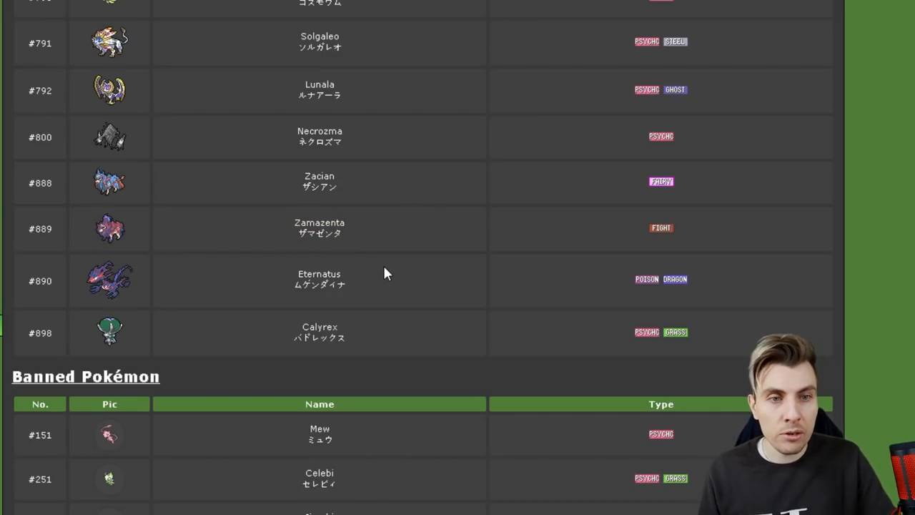
Step: Scroll further to show Jirachi in the Banned table, with Victini starting to appear
scroll("down", 3)
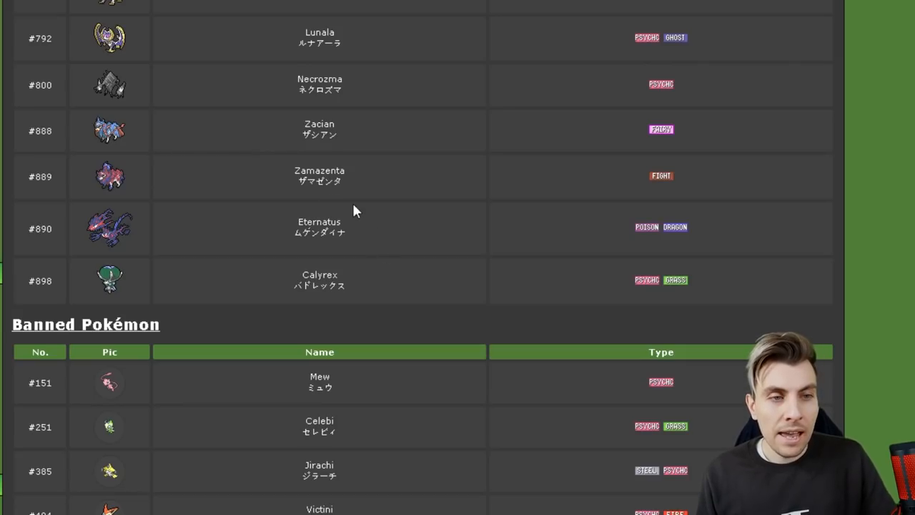
mouse_move(647, 243)
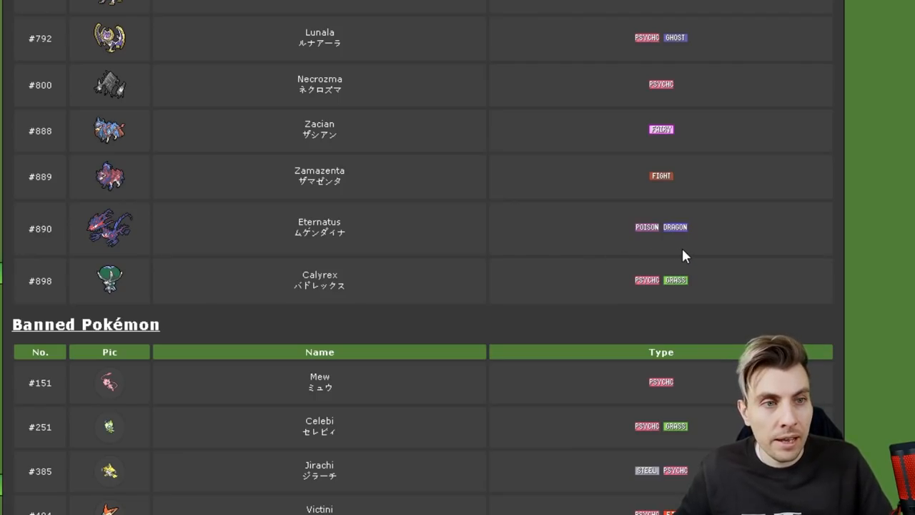
mouse_move(126, 260)
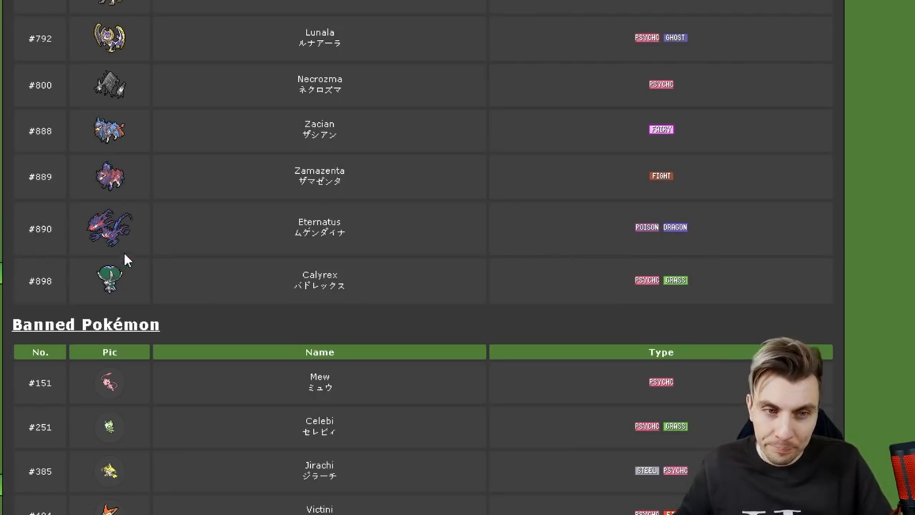
mouse_move(157, 243)
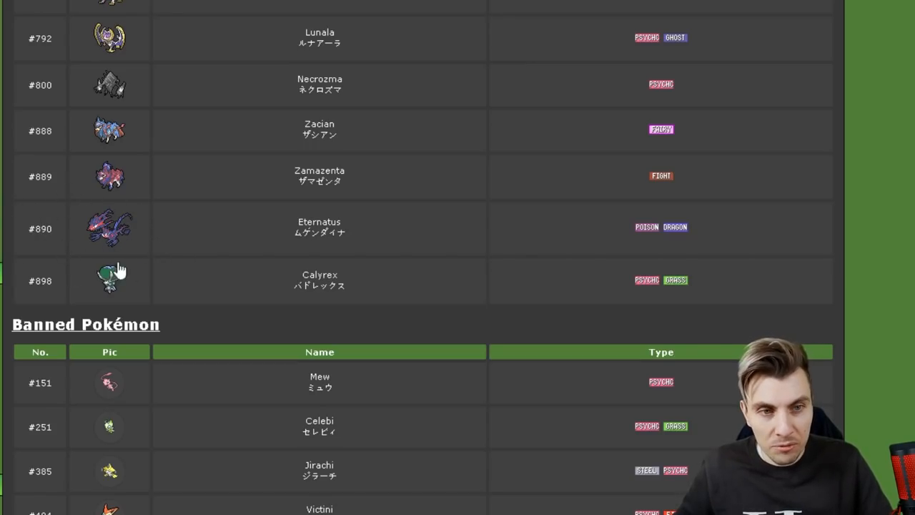
scroll("down", 3)
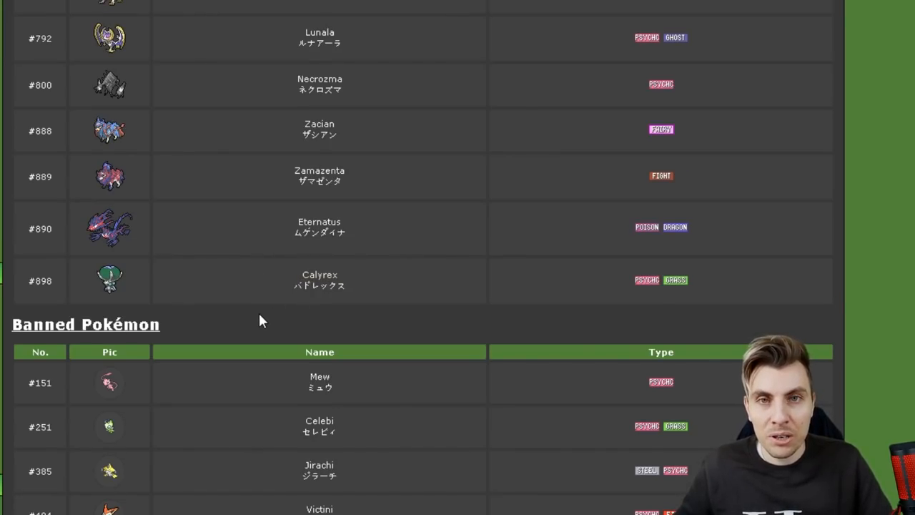
mouse_move(283, 316)
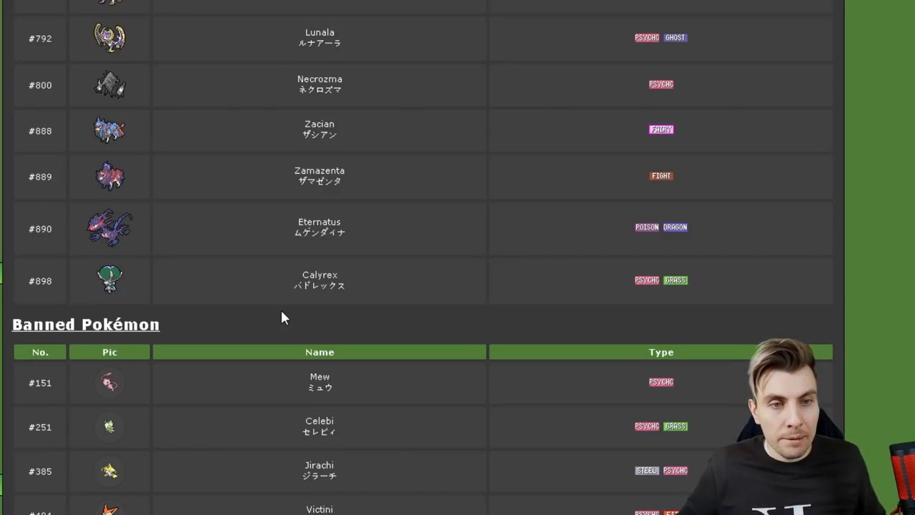
Step: Scroll back up to the Series 8 season dates and Singles and Doubles rulesets
scroll("up", 3)
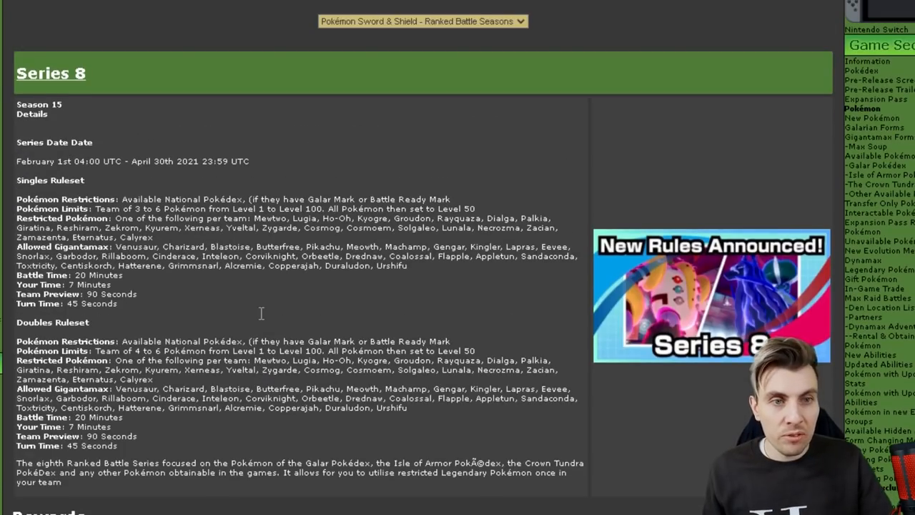
mouse_move(260, 320)
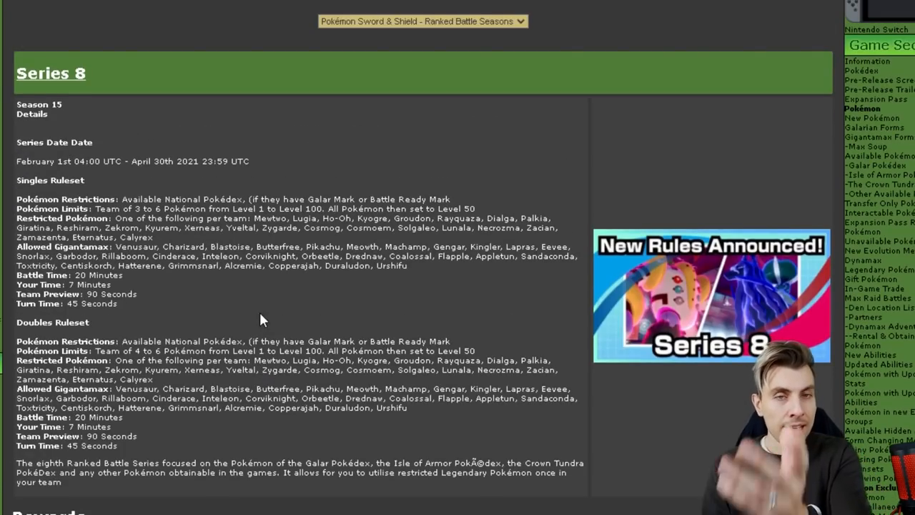